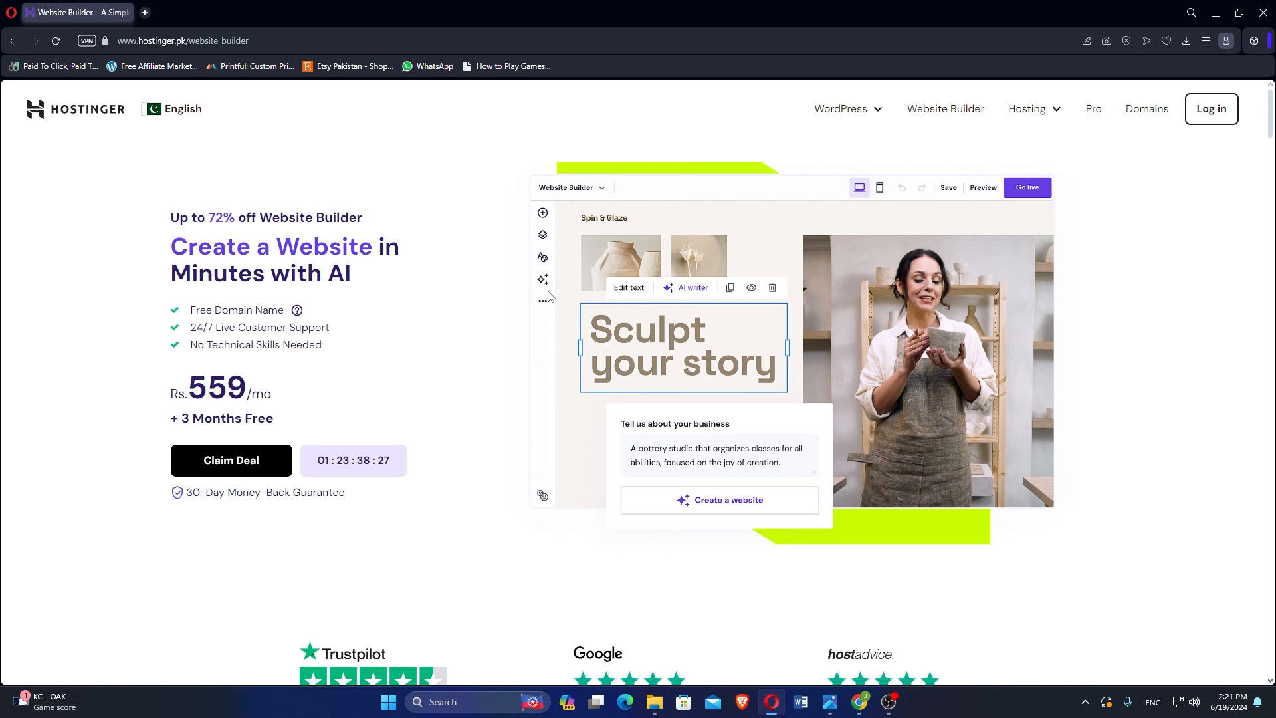
Scroll past the reviews to the Premium and Business plan cards and their feature lists
{"action": "scroll", "scroll_direction": "down", "scroll_amount": 3}
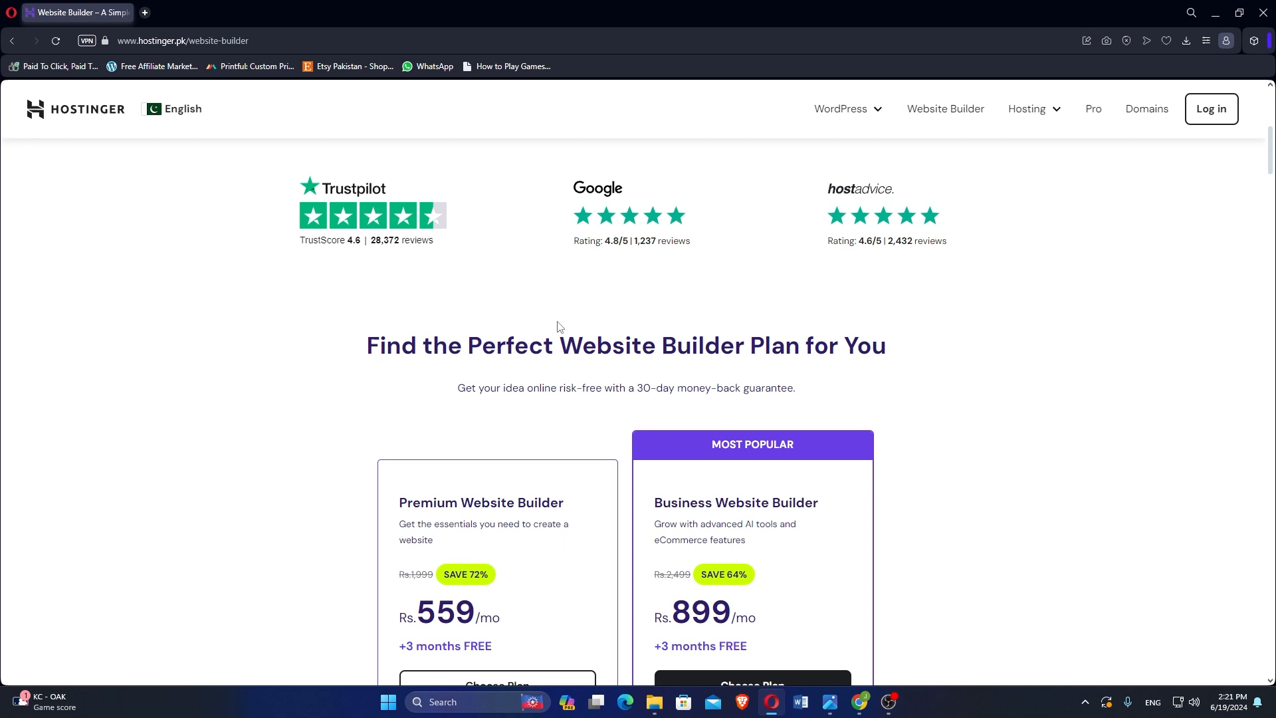
{"action": "scroll", "scroll_direction": "down", "scroll_amount": 3}
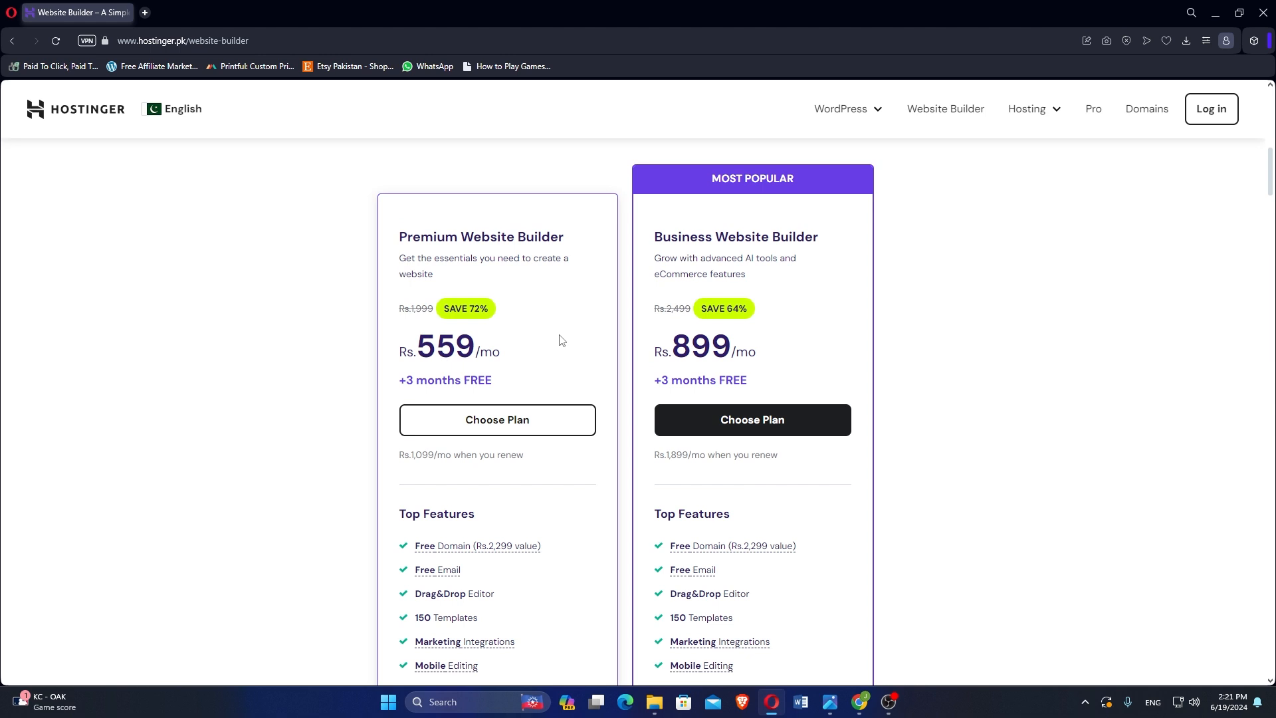
{"action": "scroll", "scroll_direction": "down", "scroll_amount": 3}
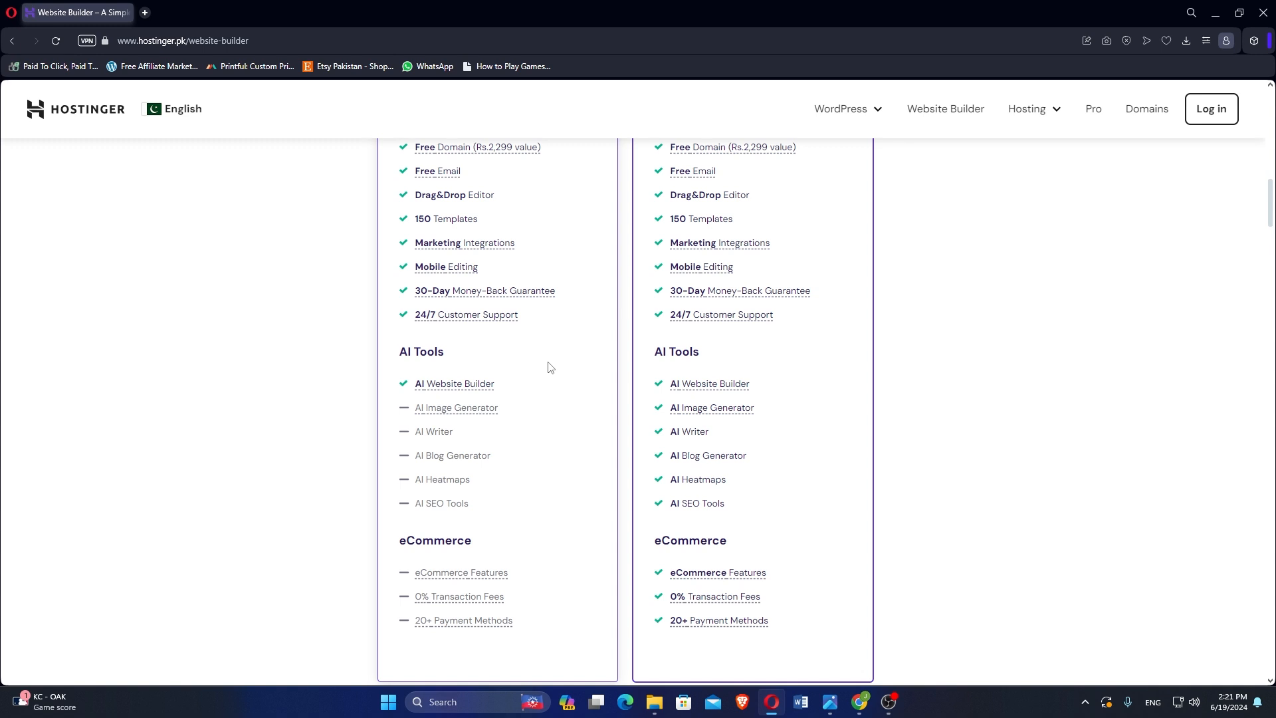
Scroll through the 3 Easy Steps, AI tools and template gallery to the eCommerce features section
{"action": "scroll", "scroll_direction": "down", "scroll_amount": 3}
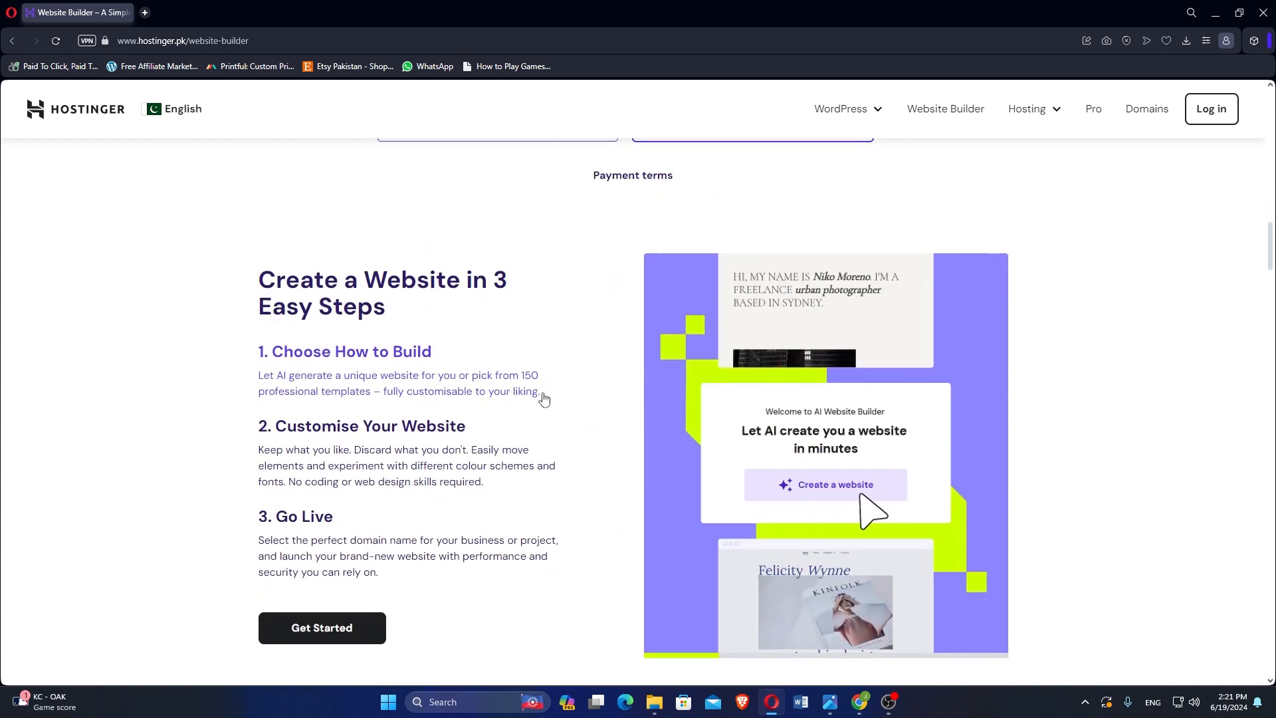
{"action": "scroll", "scroll_direction": "down", "scroll_amount": 3}
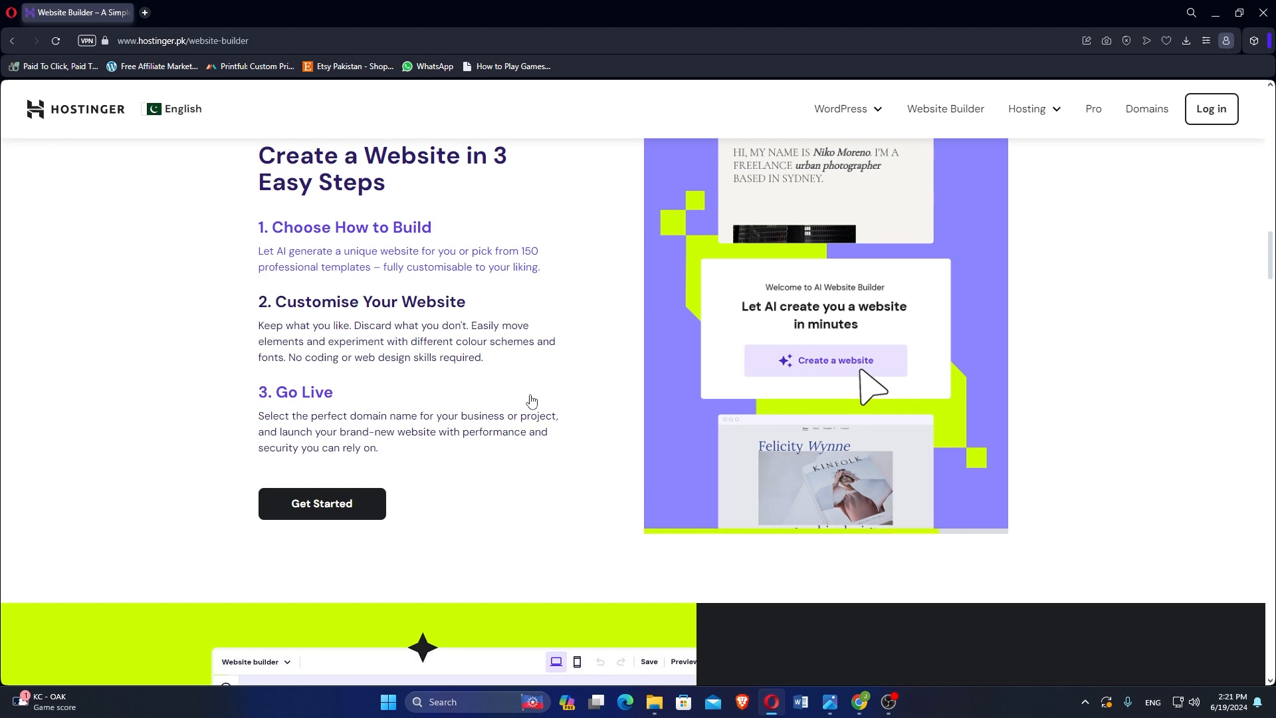
{"action": "scroll", "scroll_direction": "down", "scroll_amount": 3}
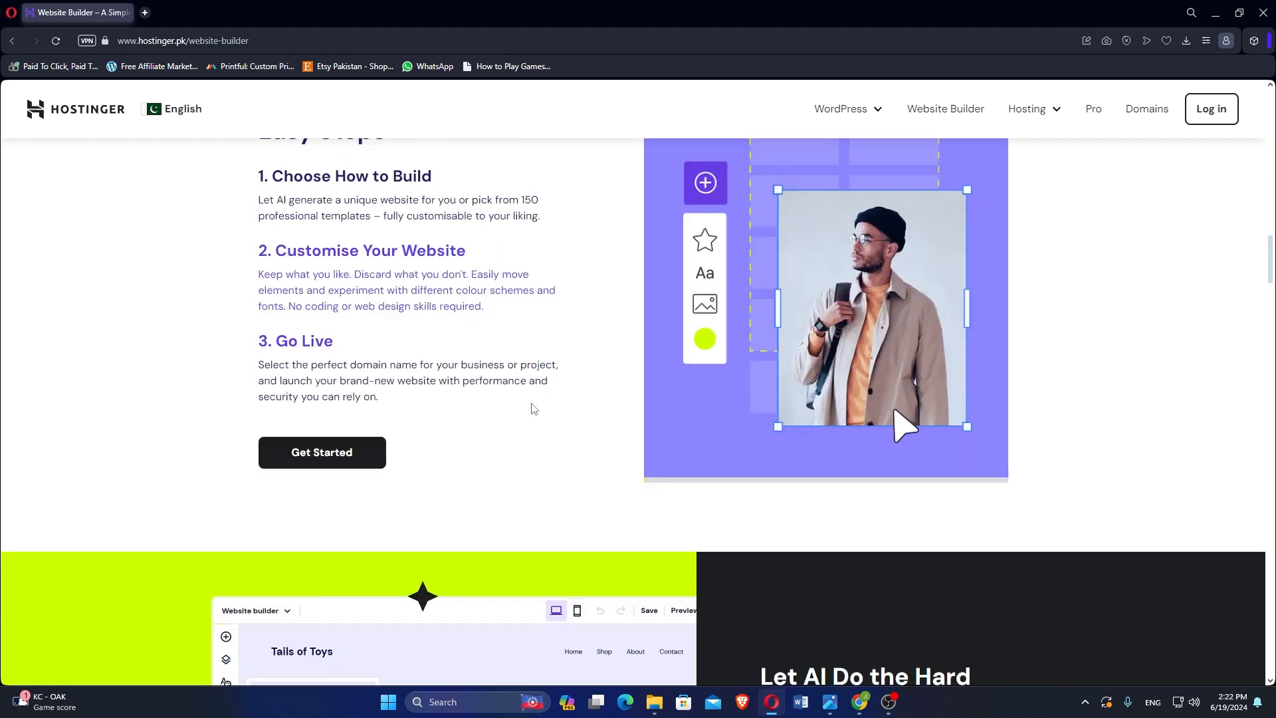
{"action": "scroll", "scroll_direction": "down", "scroll_amount": 3}
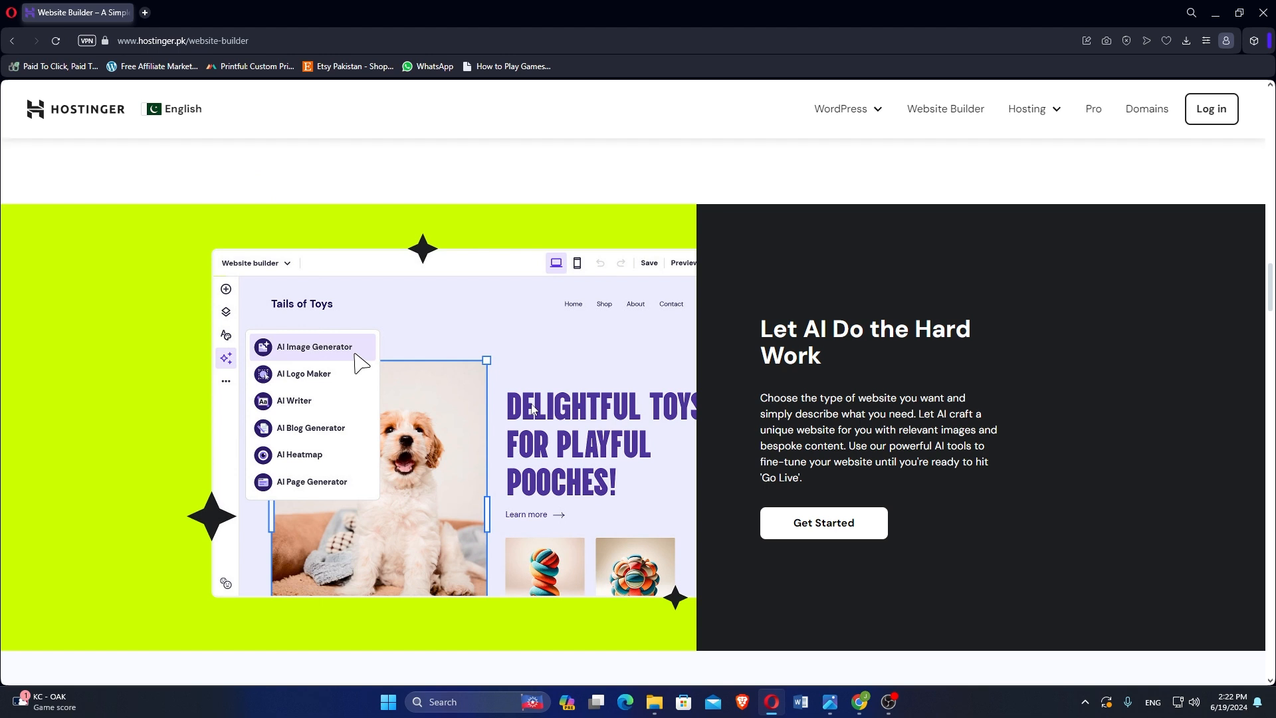
{"action": "scroll", "scroll_direction": "down", "scroll_amount": 3}
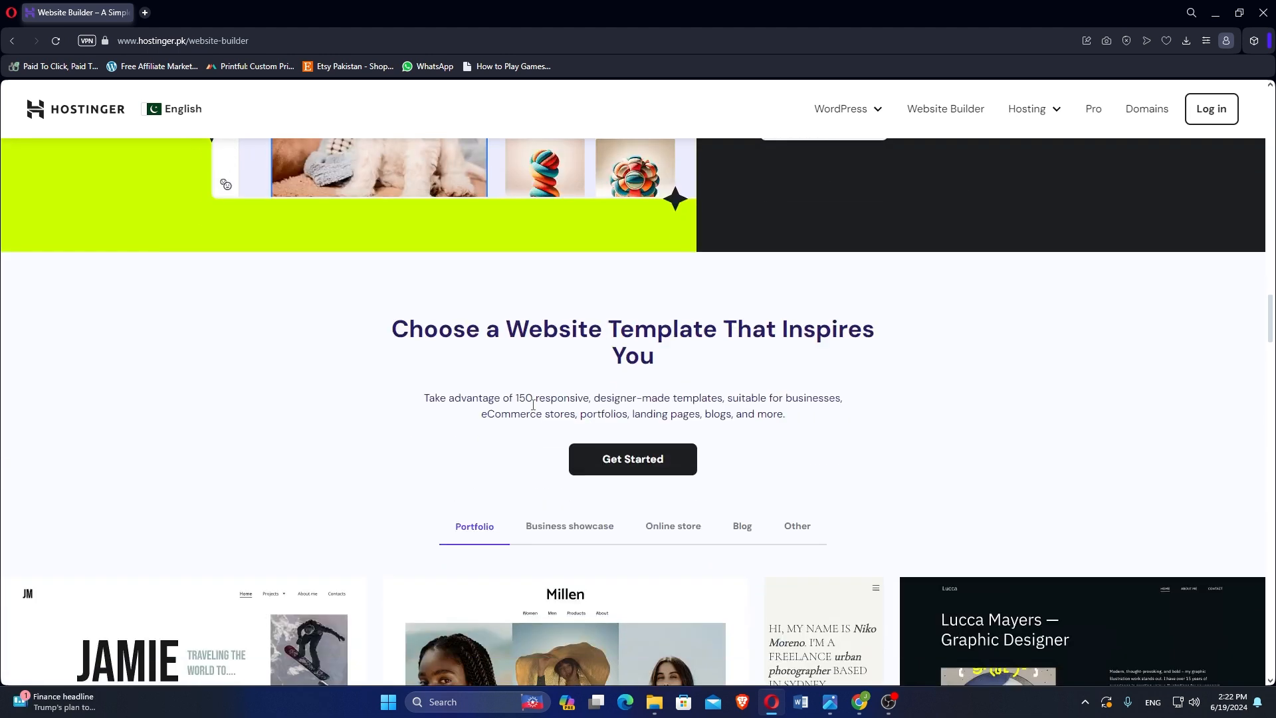
{"action": "scroll", "scroll_direction": "down", "scroll_amount": 3}
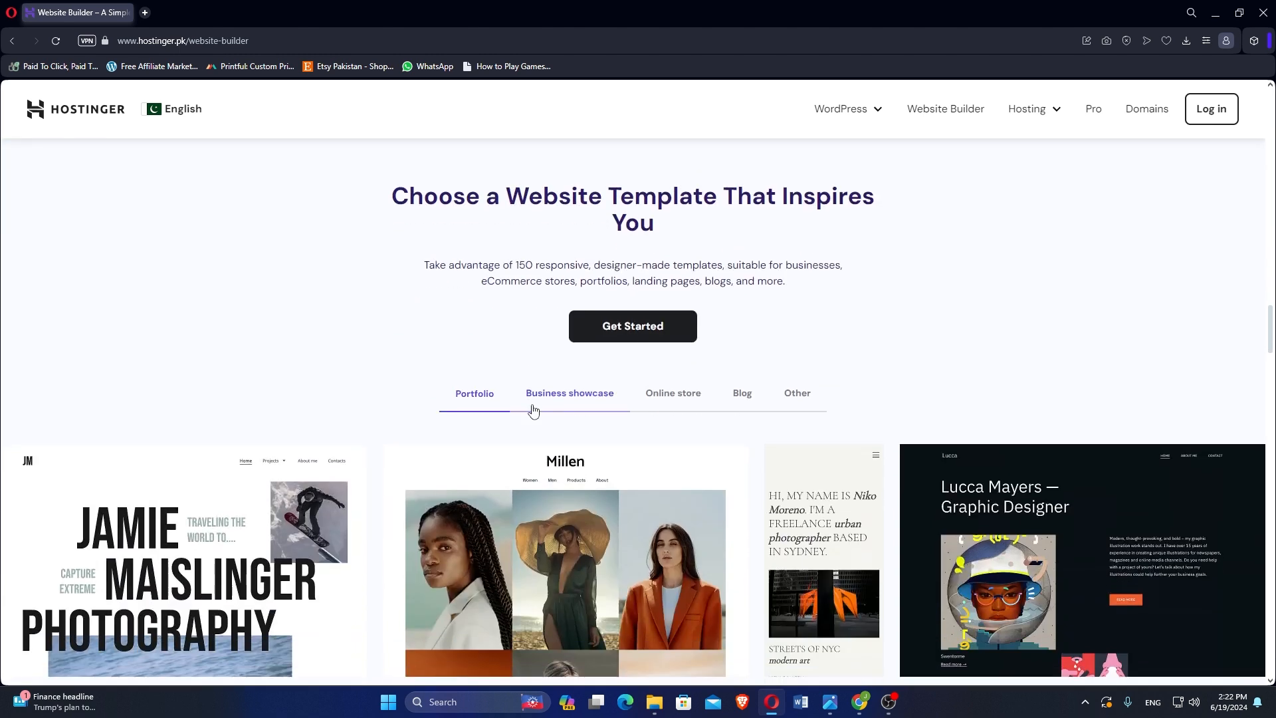
{"action": "mouse_move", "coordinate": [521, 414]}
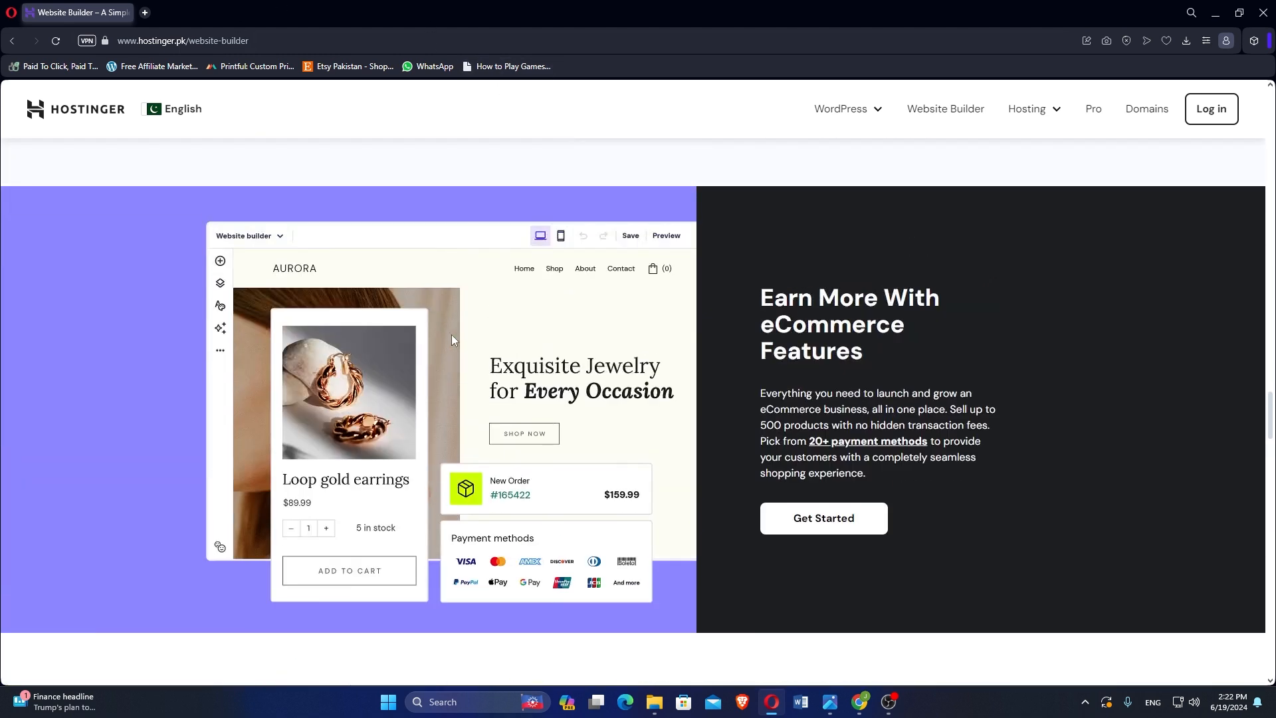
Scroll past the testimonial and Drive Traffic That Converts to the We're Here For You 24/7 section
{"action": "scroll", "scroll_direction": "down", "scroll_amount": 3}
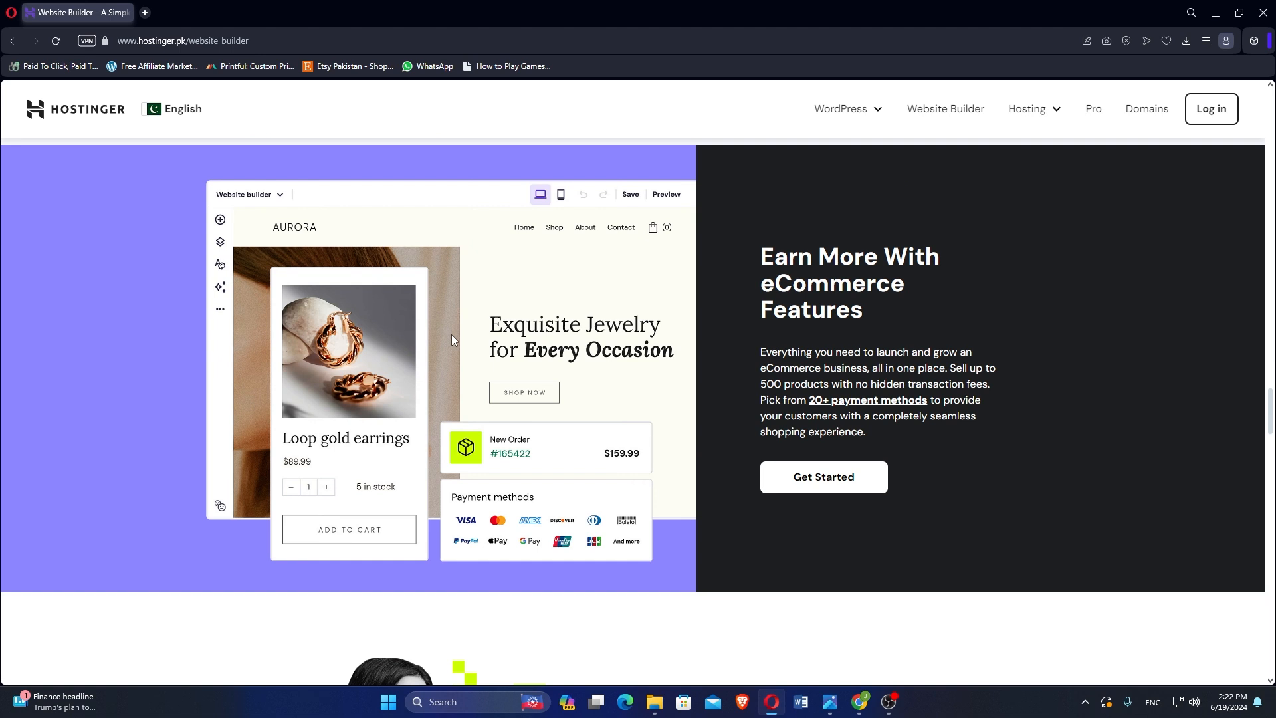
{"action": "scroll", "scroll_direction": "down", "scroll_amount": 3}
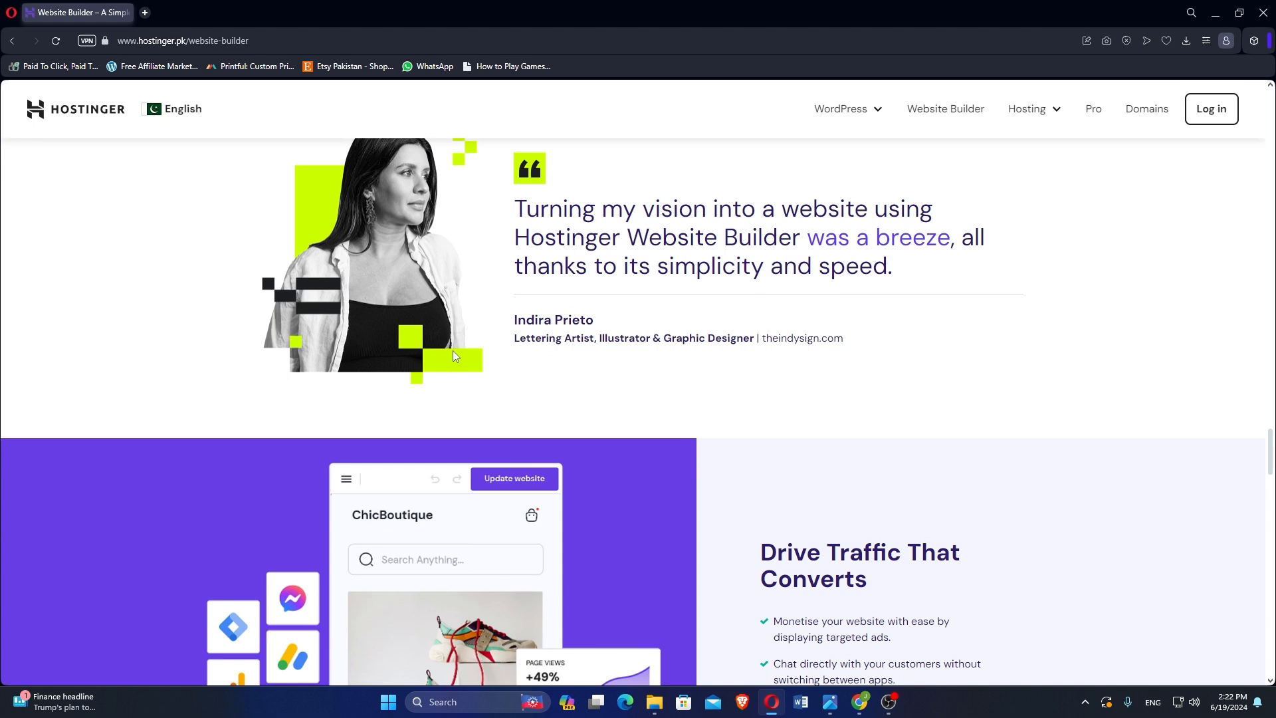
{"action": "scroll", "scroll_direction": "down", "scroll_amount": 3}
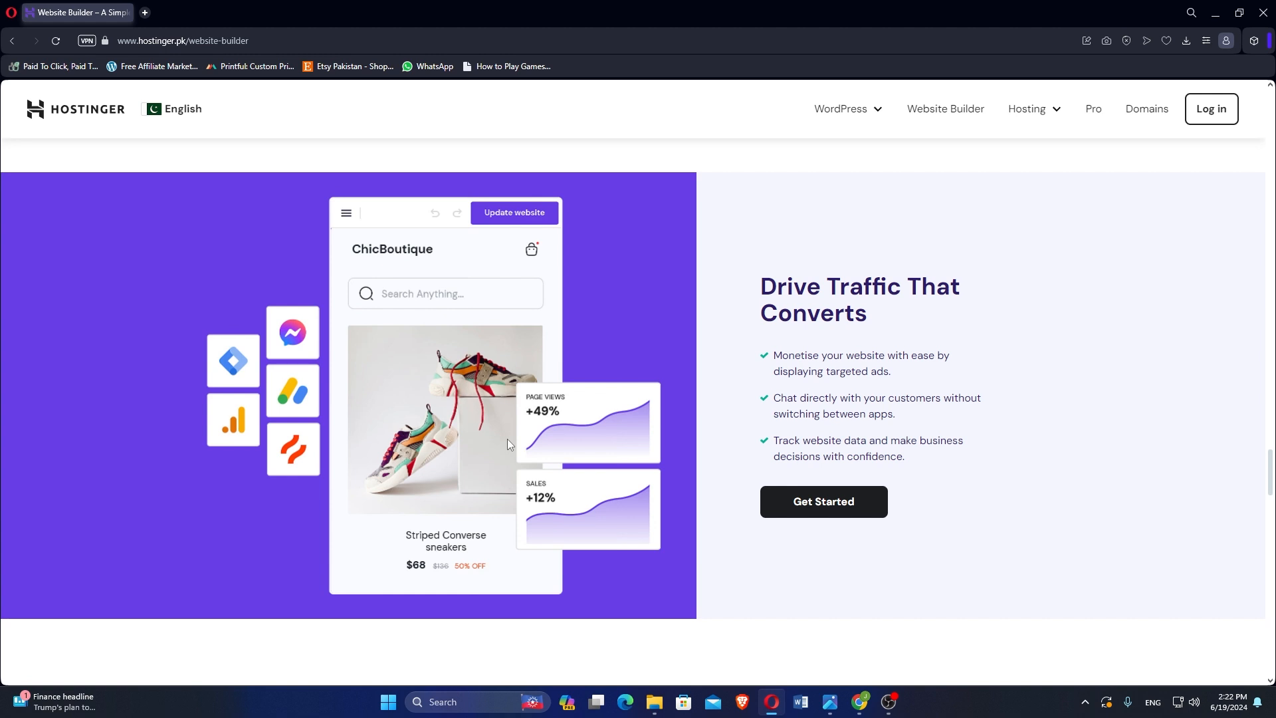
{"action": "scroll", "scroll_direction": "down", "scroll_amount": 3}
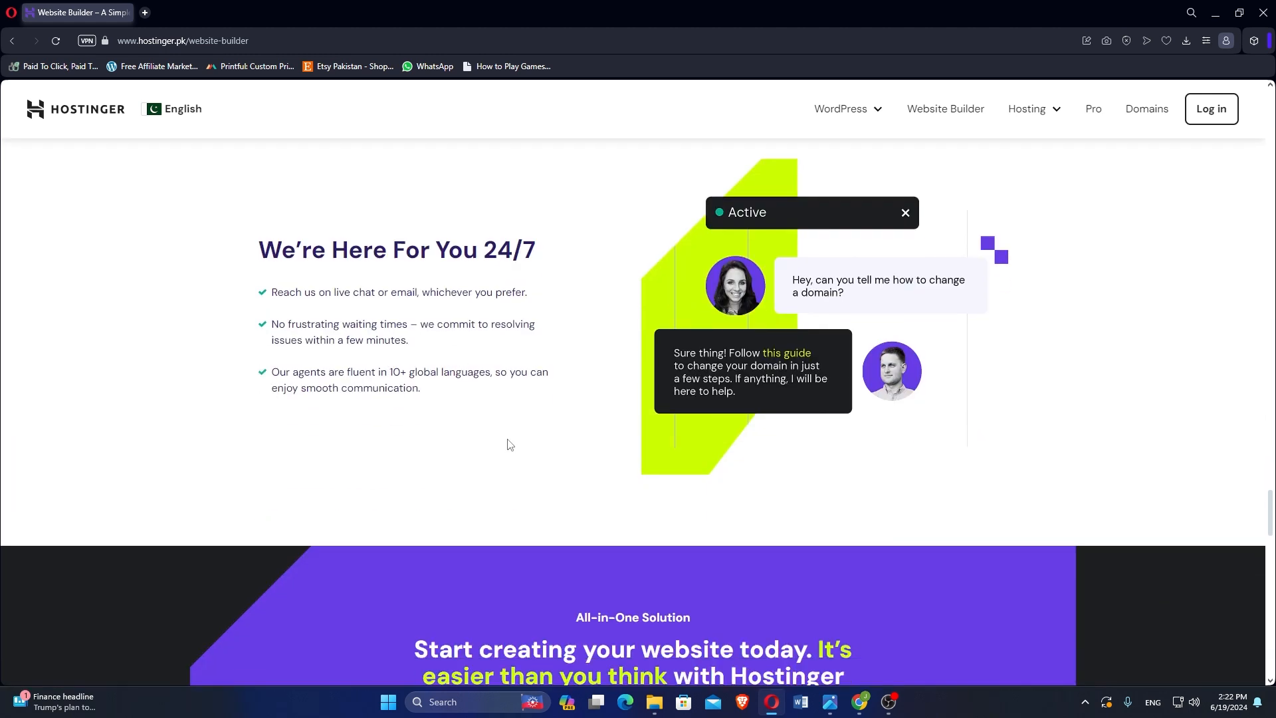
{"action": "mouse_move", "coordinate": [520, 452]}
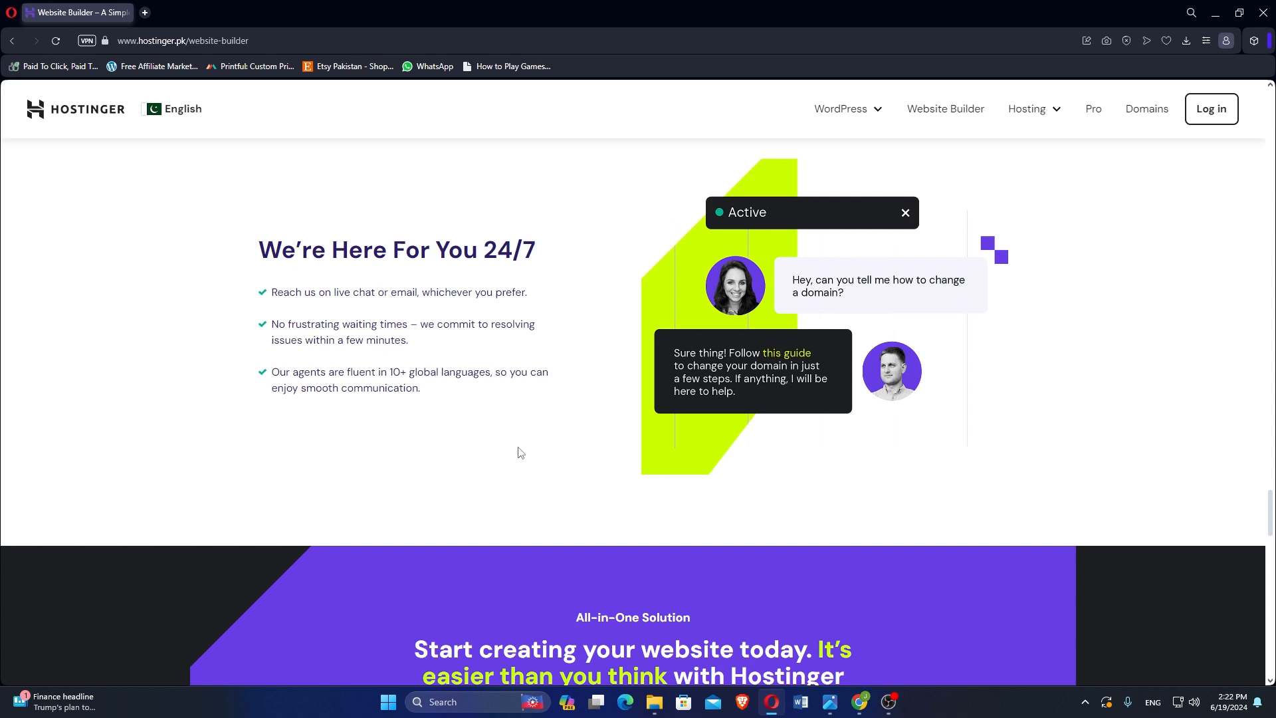
Scroll through the Website Builder FAQs accordion to its last question and the footer
{"action": "scroll", "scroll_direction": "down", "scroll_amount": 3}
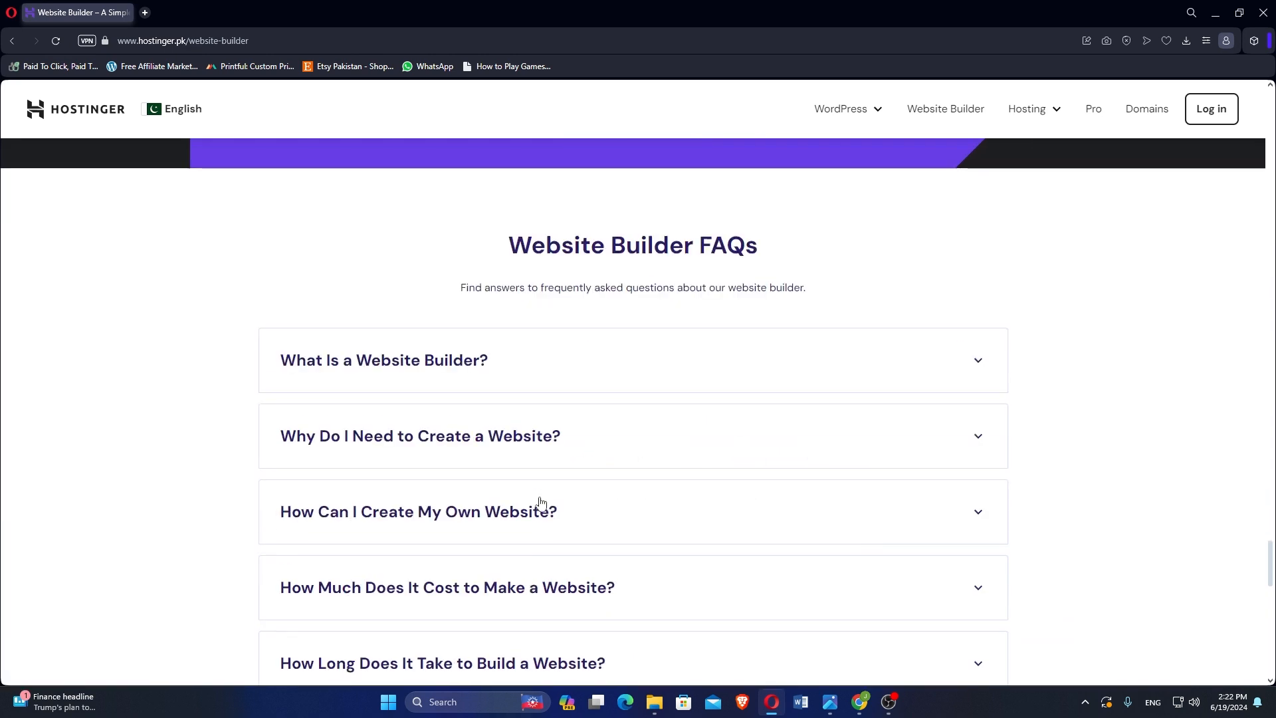
{"action": "scroll", "scroll_direction": "up", "scroll_amount": 3}
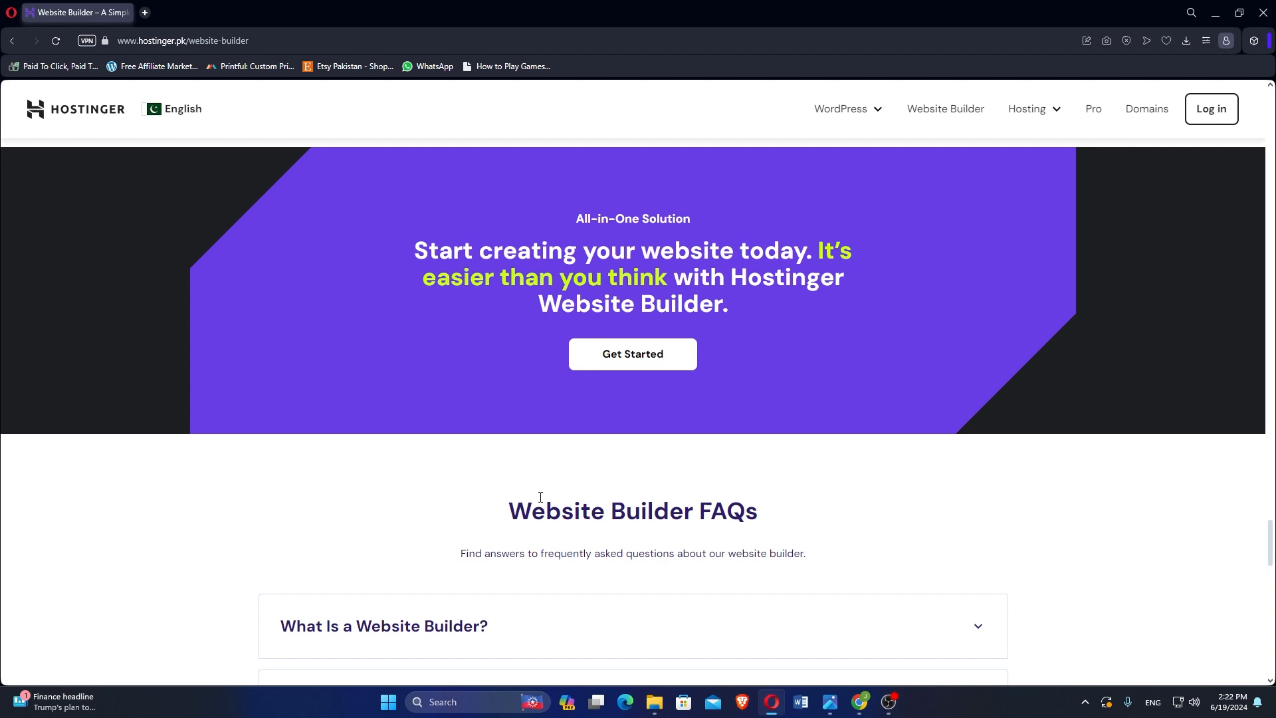
{"action": "scroll", "scroll_direction": "down", "scroll_amount": 3}
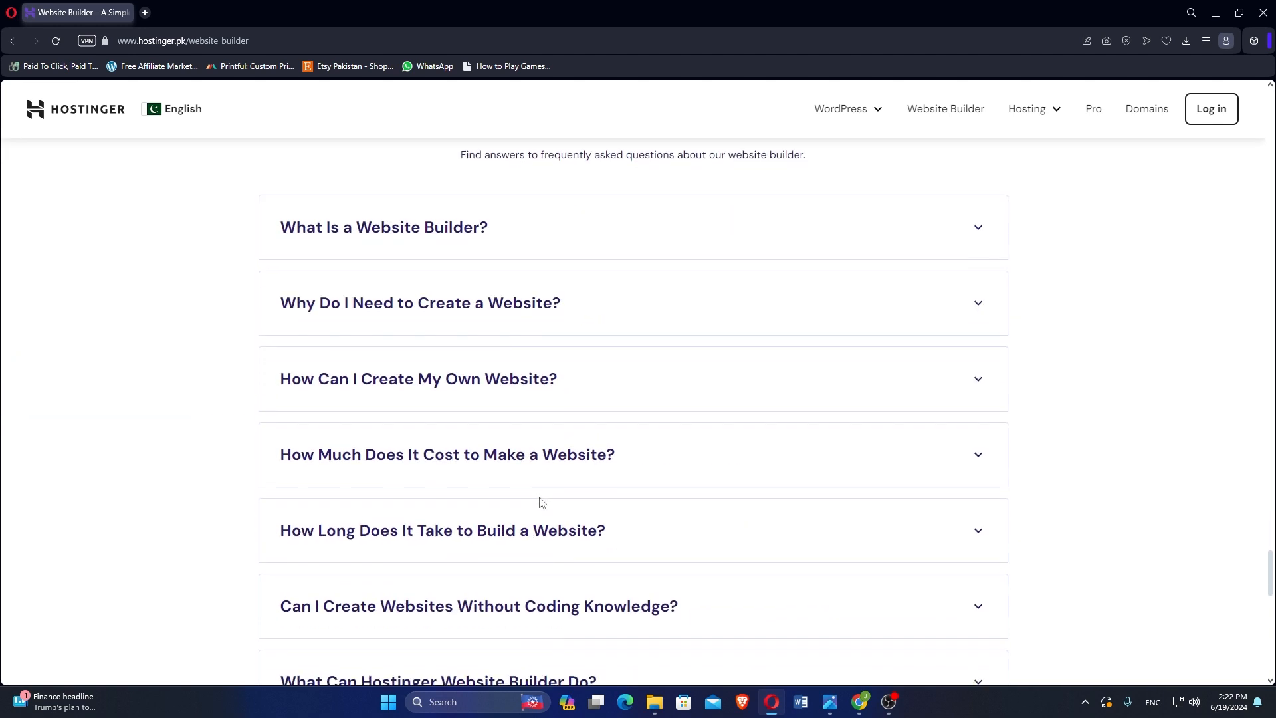
{"action": "scroll", "scroll_direction": "down", "scroll_amount": 3}
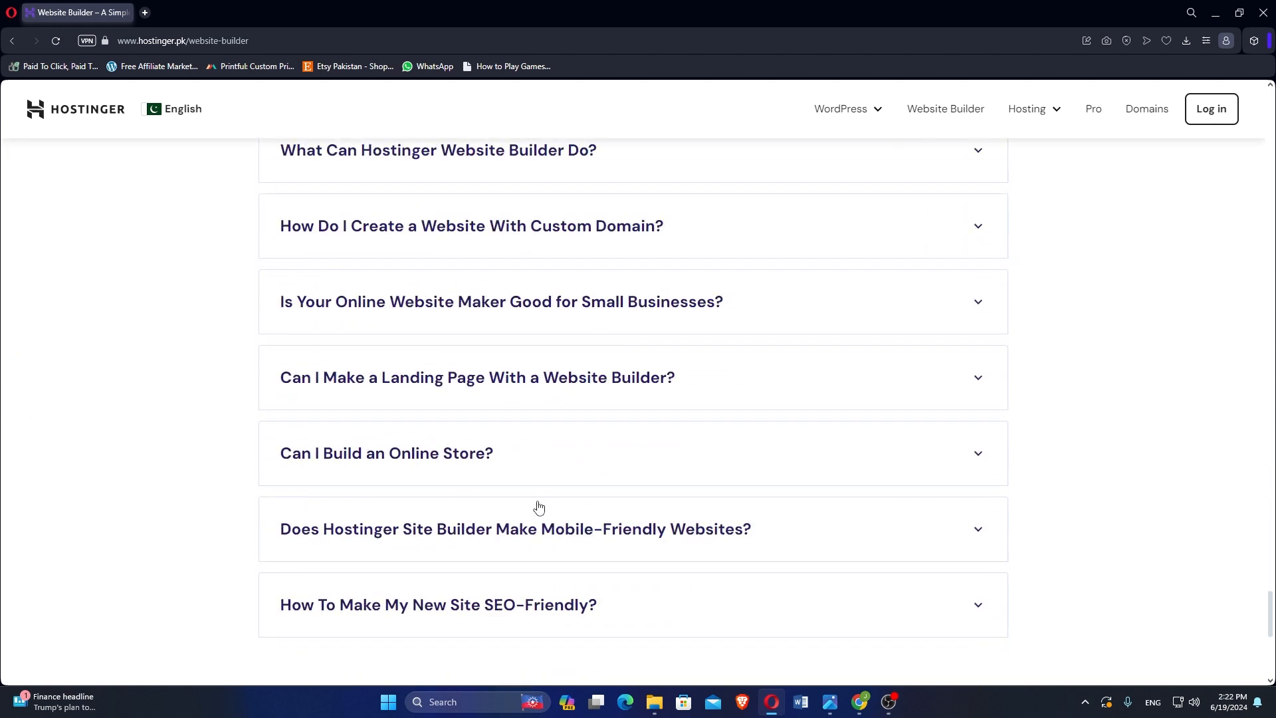
{"action": "scroll", "scroll_direction": "down", "scroll_amount": 3}
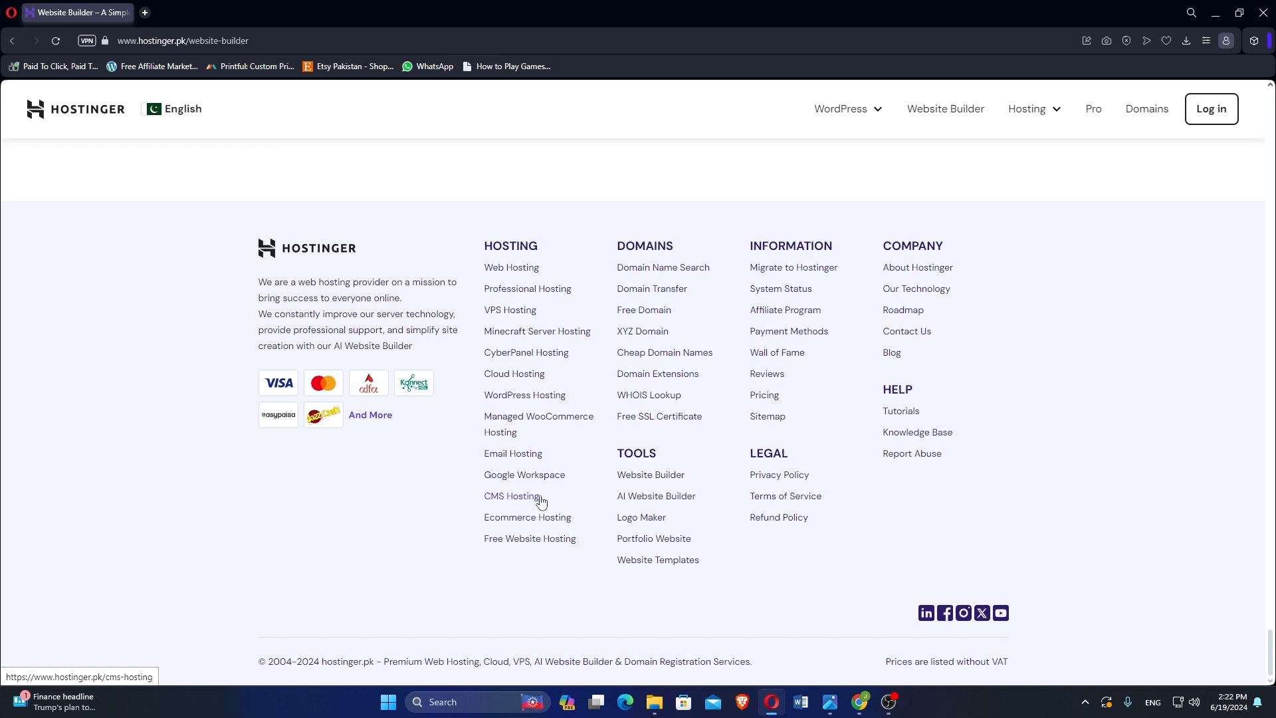
{"action": "mouse_move", "coordinate": [545, 492]}
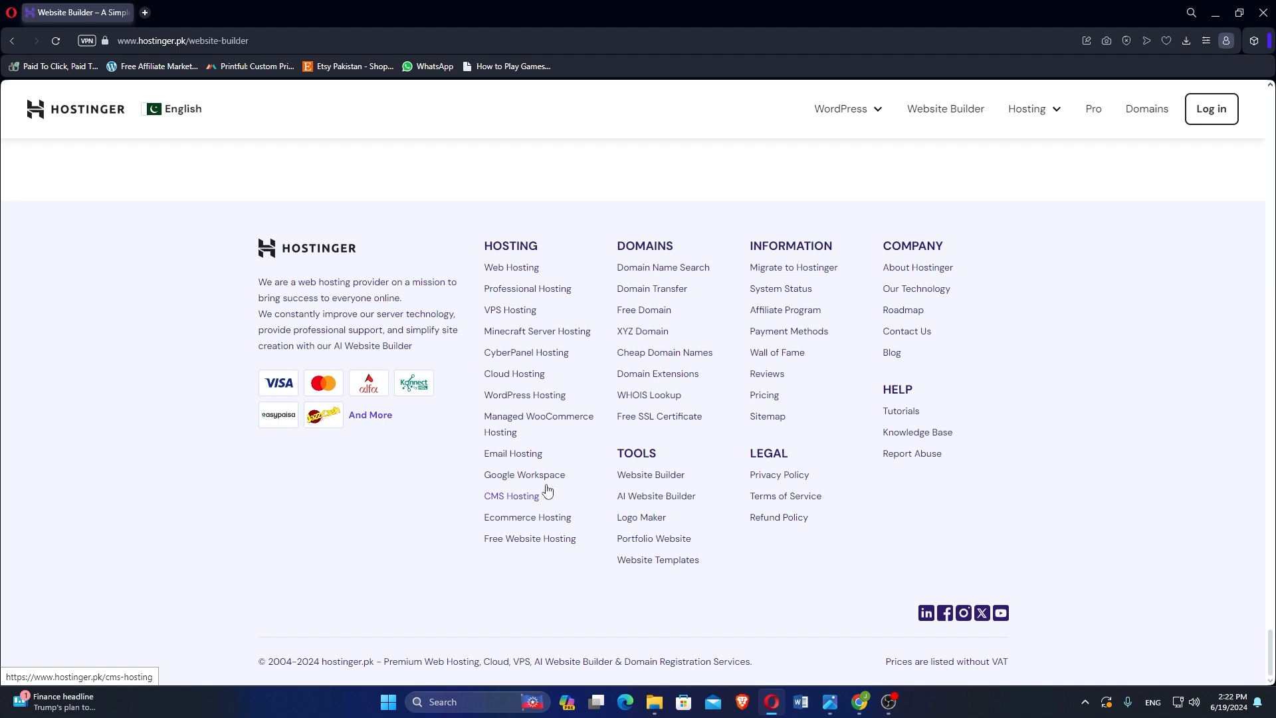
{"action": "mouse_move", "coordinate": [524, 475]}
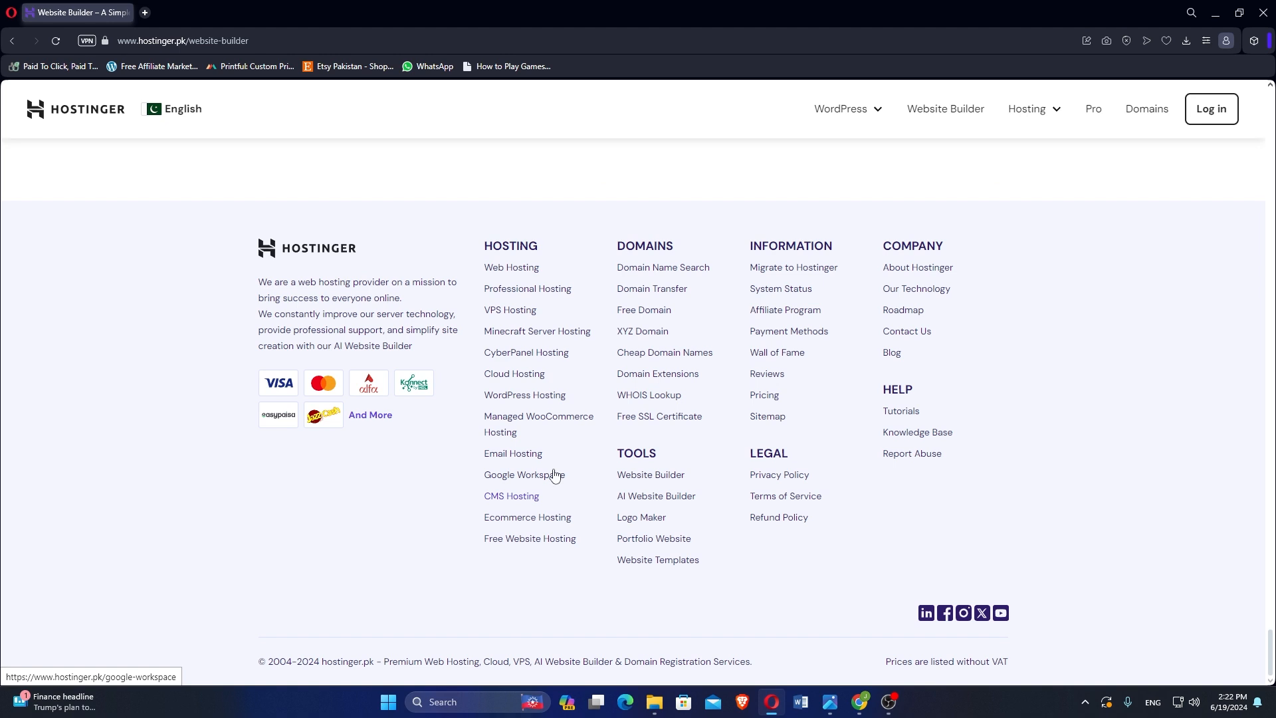
{"action": "mouse_move", "coordinate": [561, 462]}
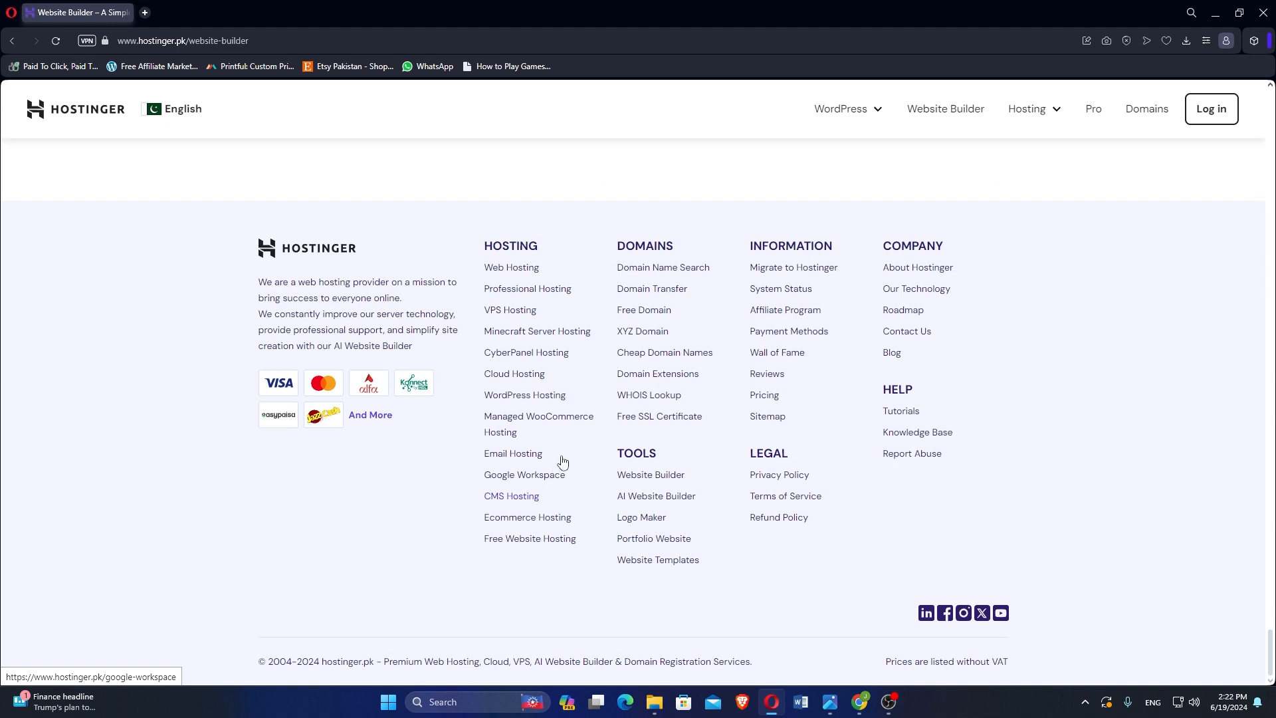
{"action": "mouse_move", "coordinate": [575, 440]}
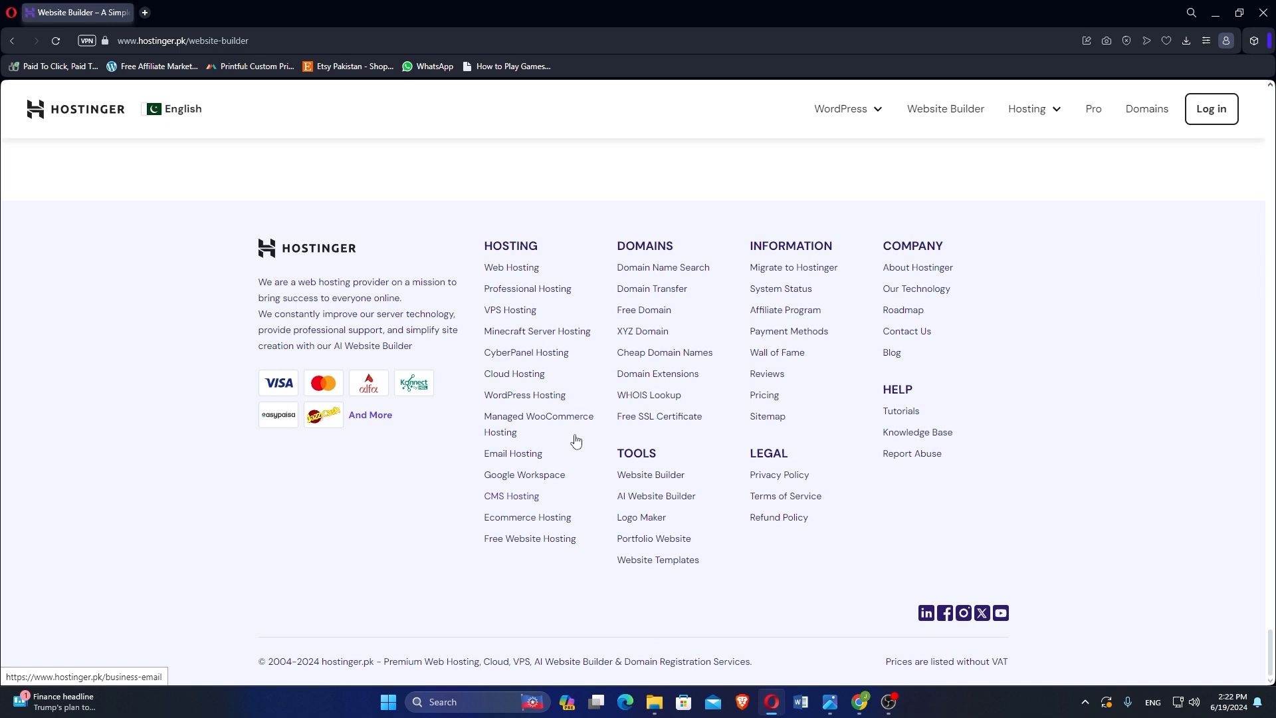
{"action": "mouse_move", "coordinate": [586, 423]}
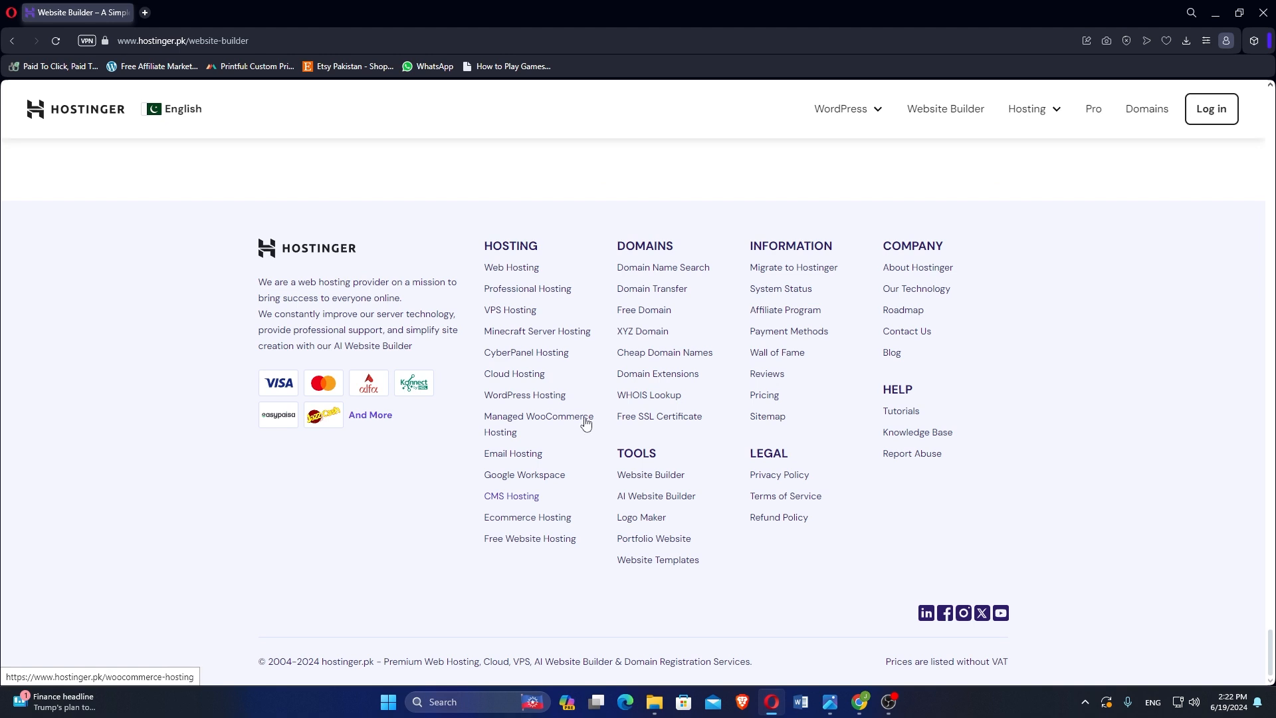
{"action": "mouse_move", "coordinate": [600, 405]}
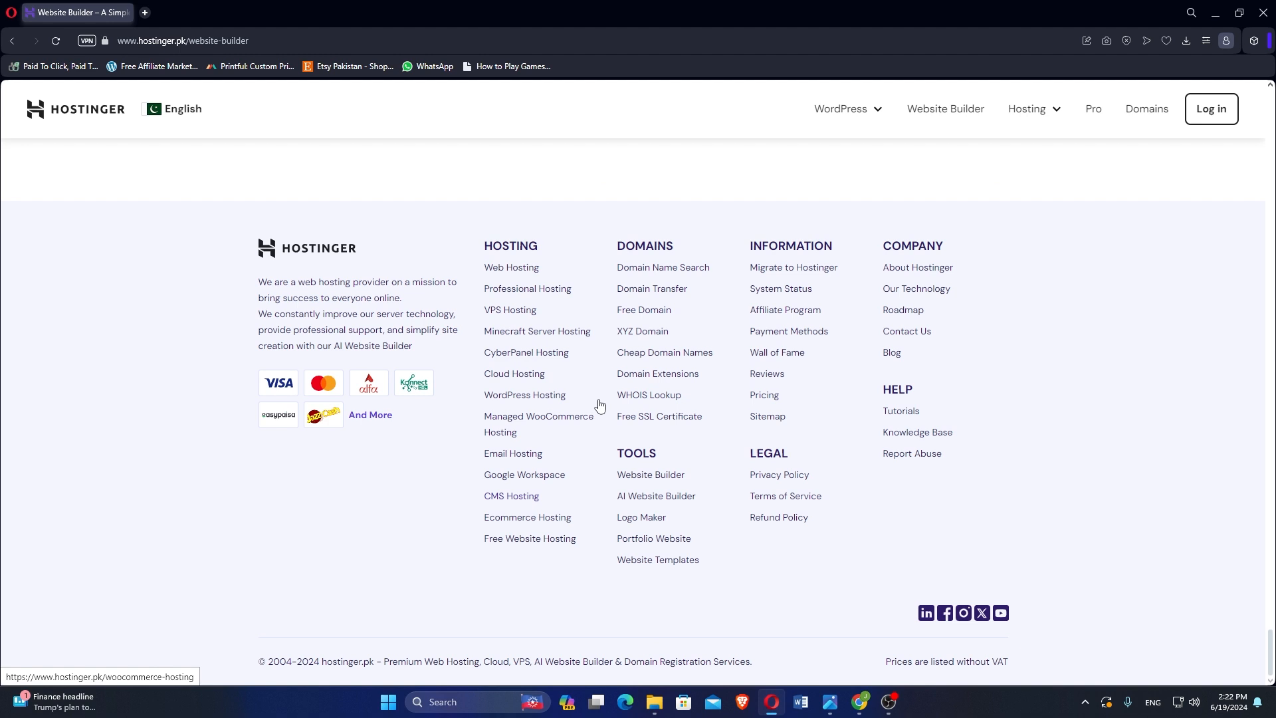
{"action": "mouse_move", "coordinate": [633, 371]}
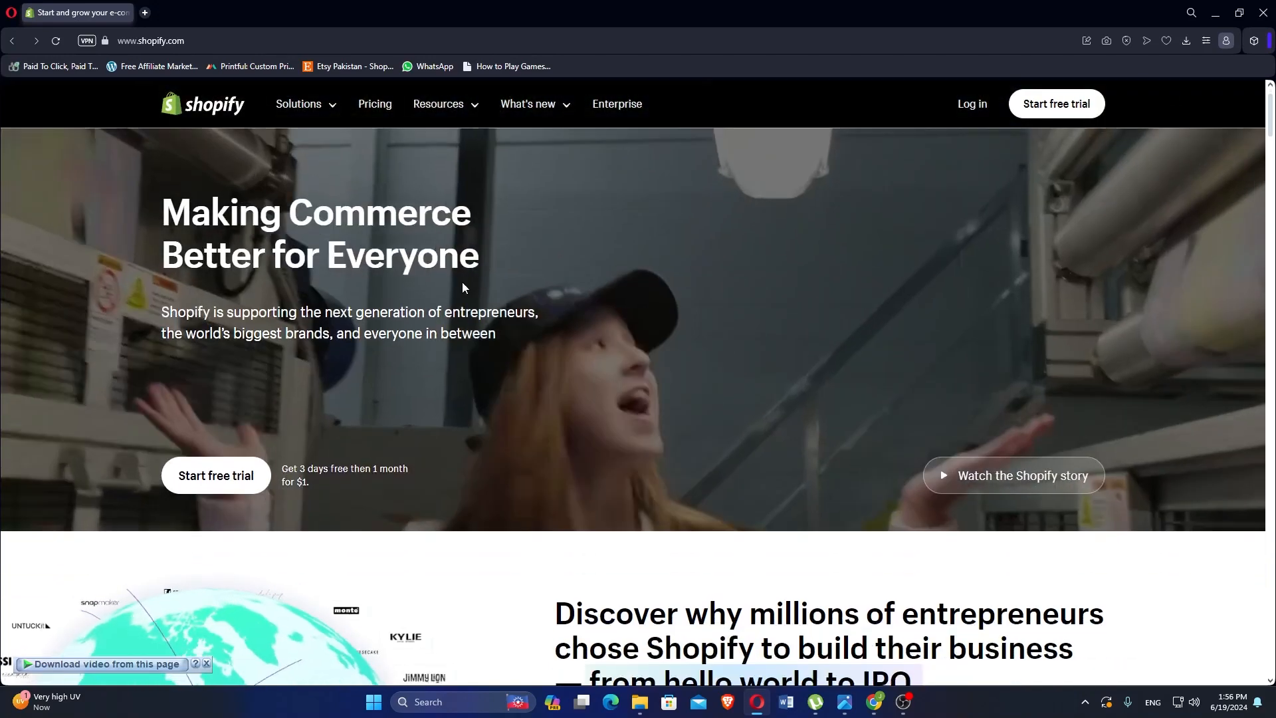
Scroll the Shopify homepage through the sales channels and marketing tools sections
{"action": "scroll", "scroll_direction": "down", "scroll_amount": 3}
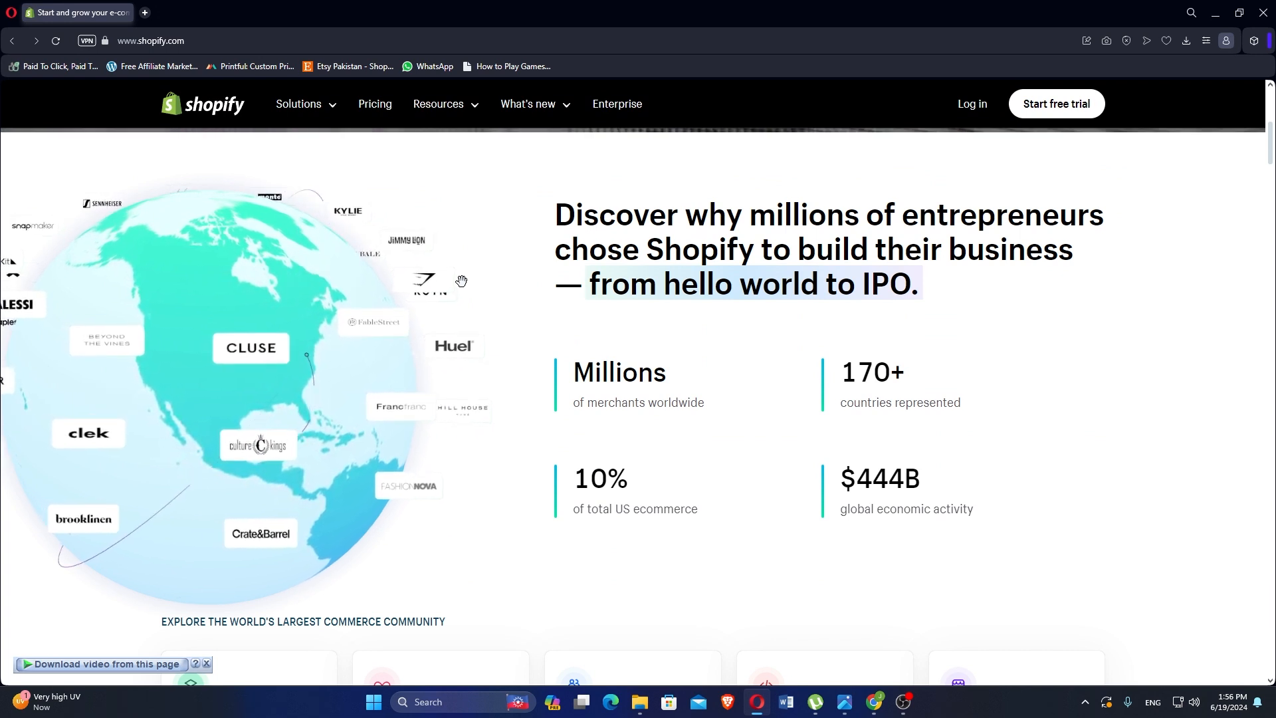
{"action": "scroll", "scroll_direction": "down", "scroll_amount": 3}
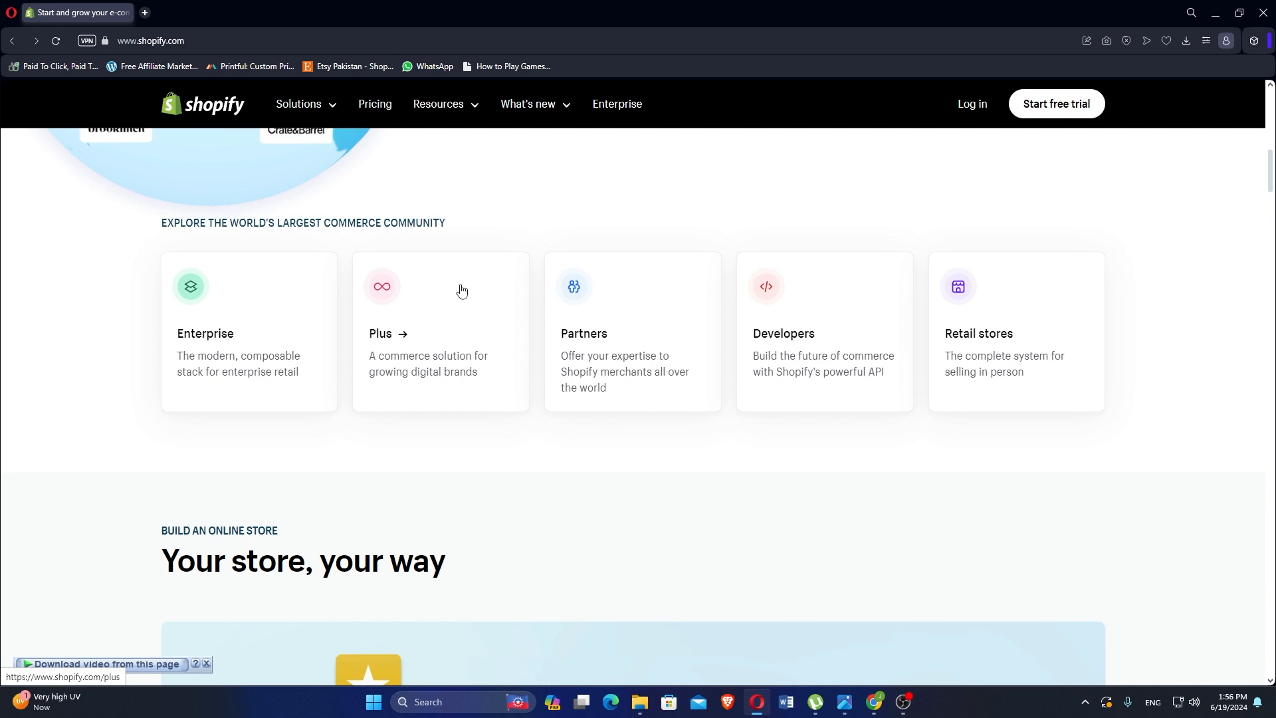
{"action": "scroll", "scroll_direction": "down", "scroll_amount": 3}
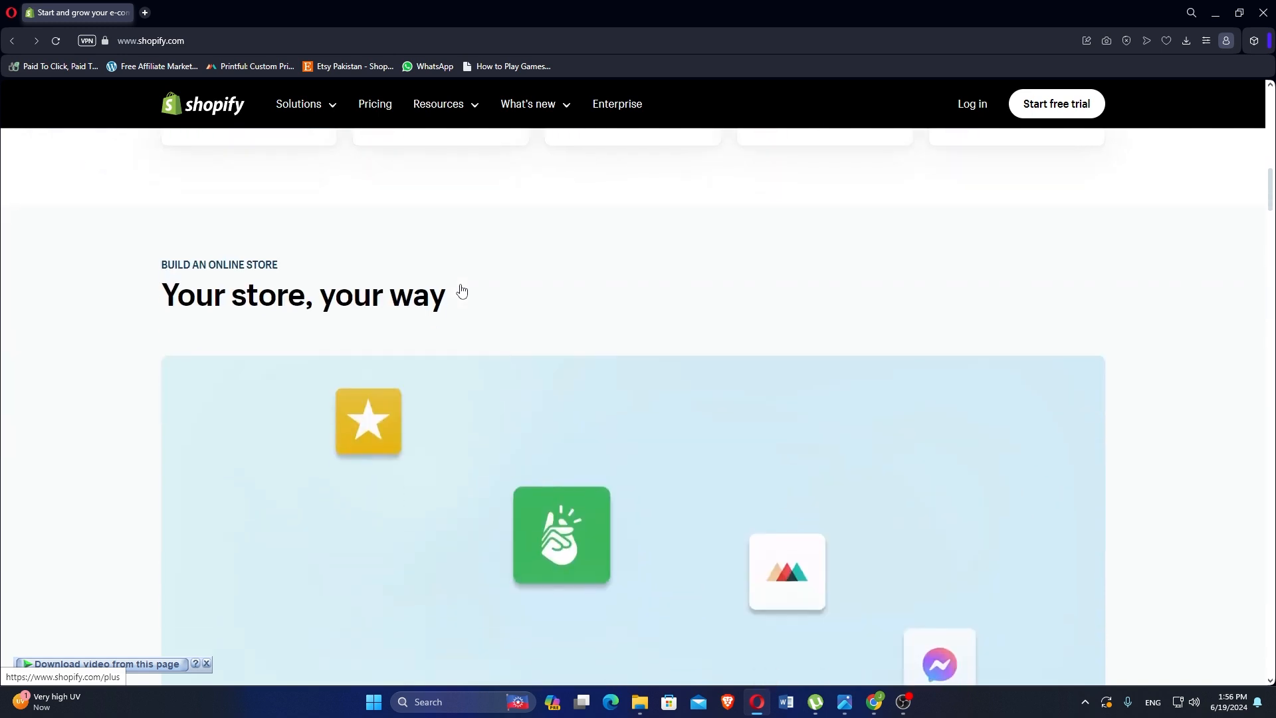
{"action": "scroll", "scroll_direction": "down", "scroll_amount": 3}
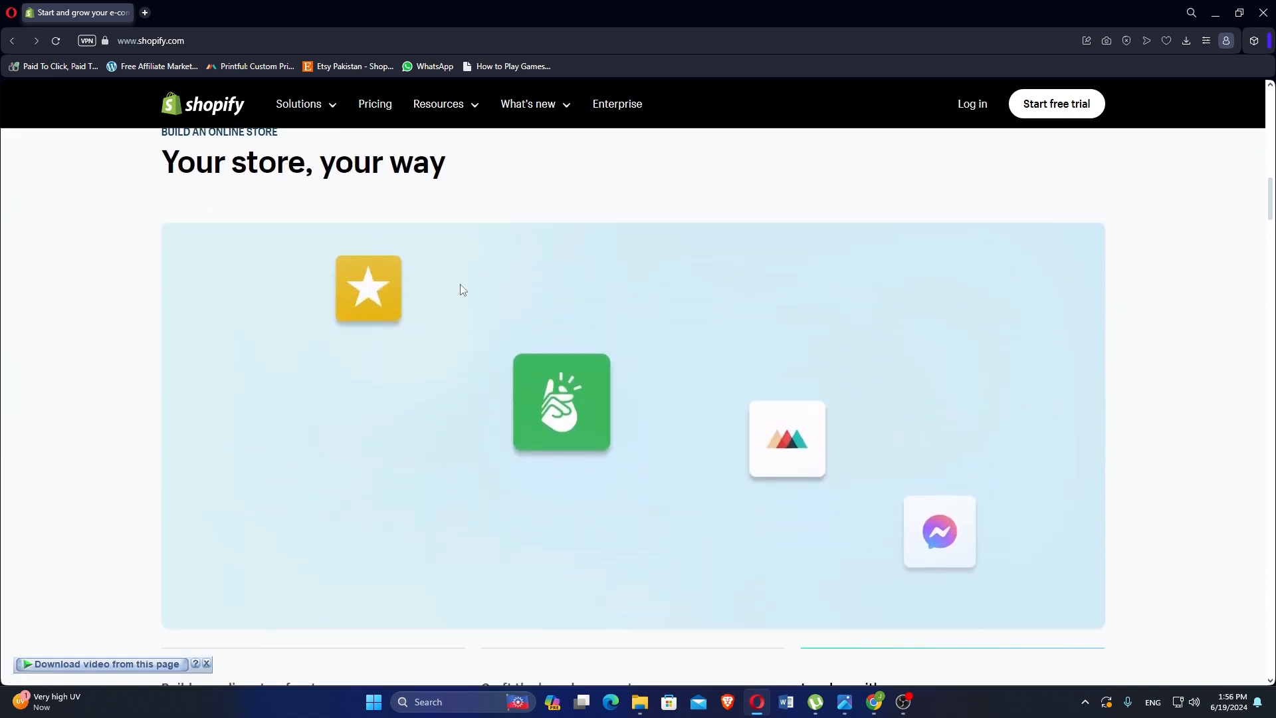
{"action": "scroll", "scroll_direction": "down", "scroll_amount": 3}
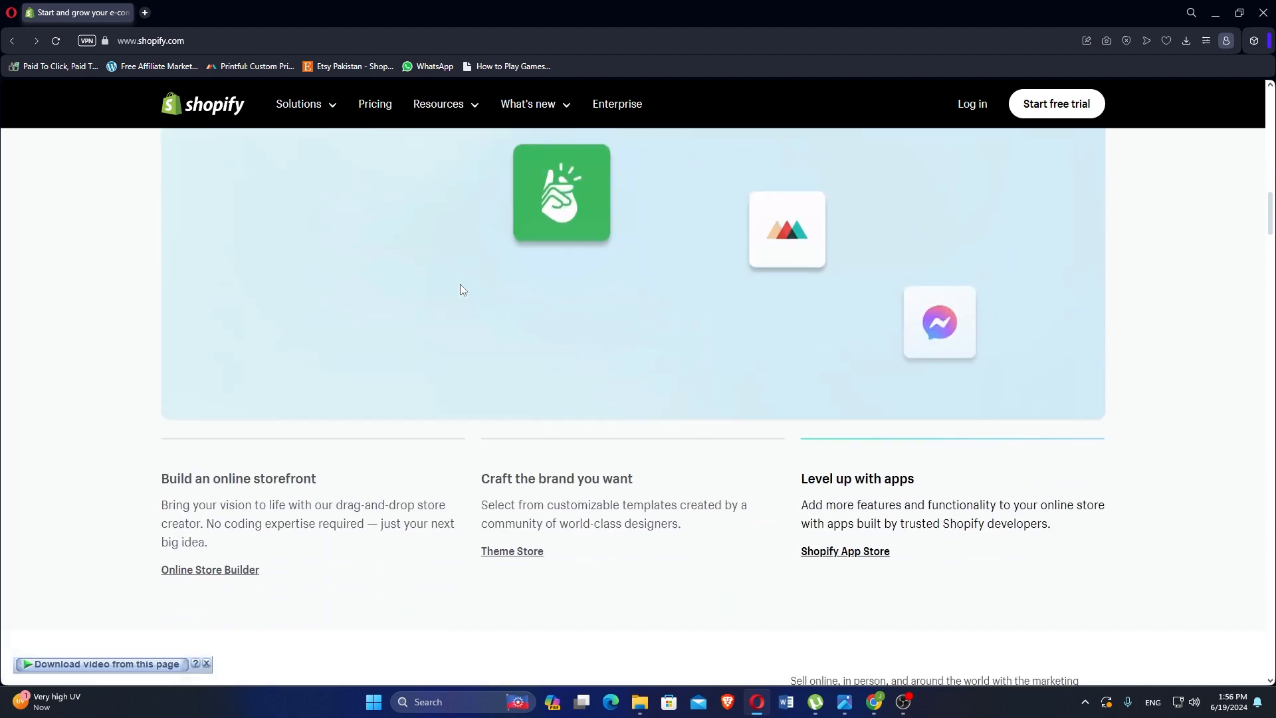
{"action": "scroll", "scroll_direction": "down", "scroll_amount": 3}
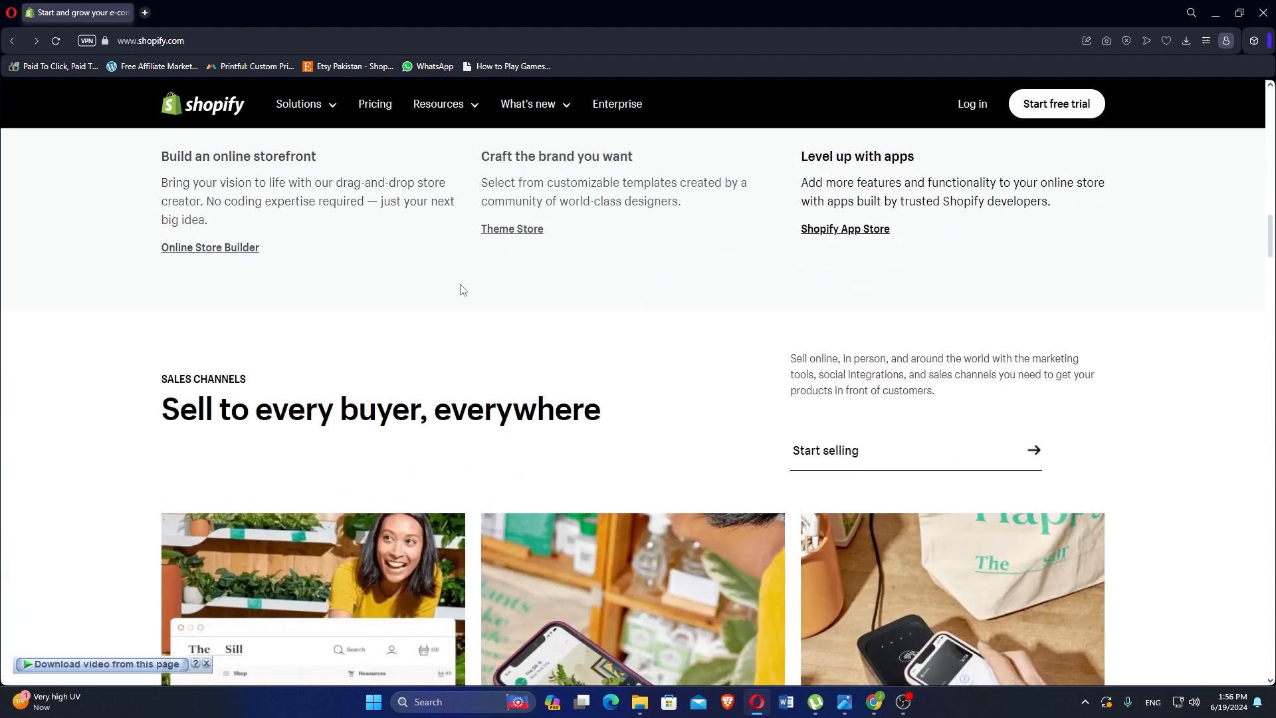
{"action": "scroll", "scroll_direction": "down", "scroll_amount": 3}
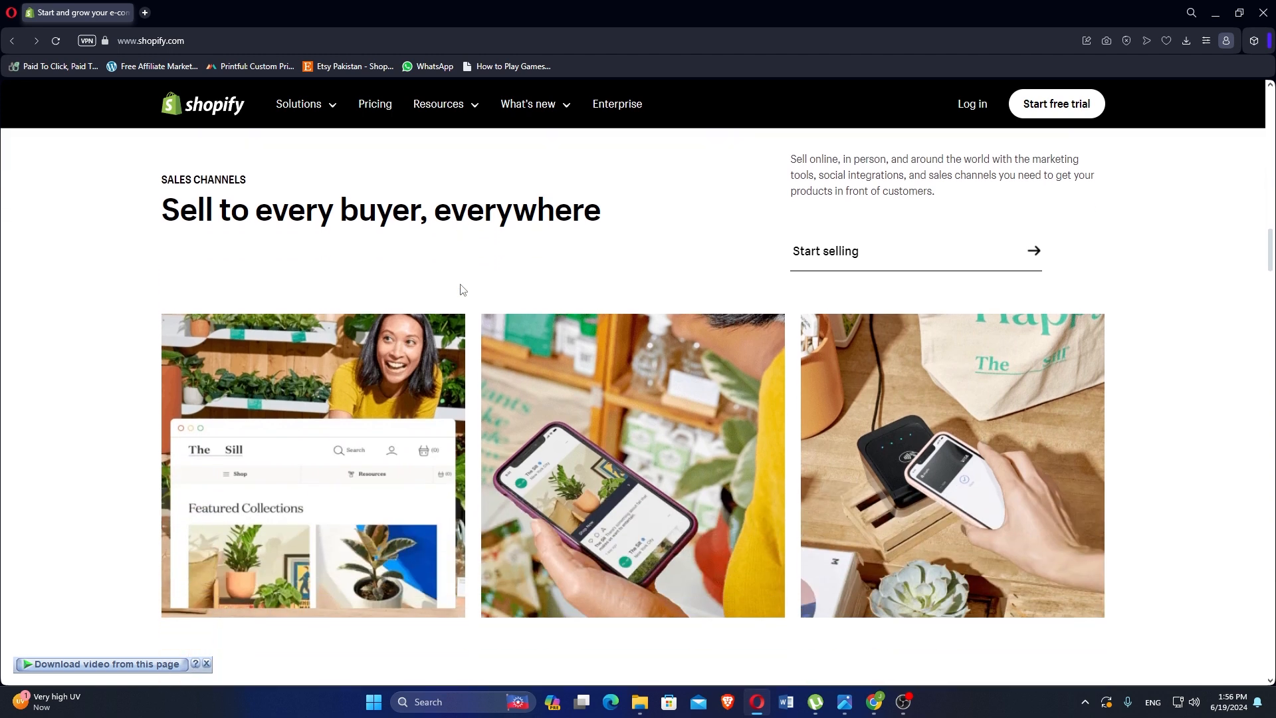
Continue through back-office operations and merchant stories to the Shopify Support section
{"action": "scroll", "scroll_direction": "down", "scroll_amount": 3}
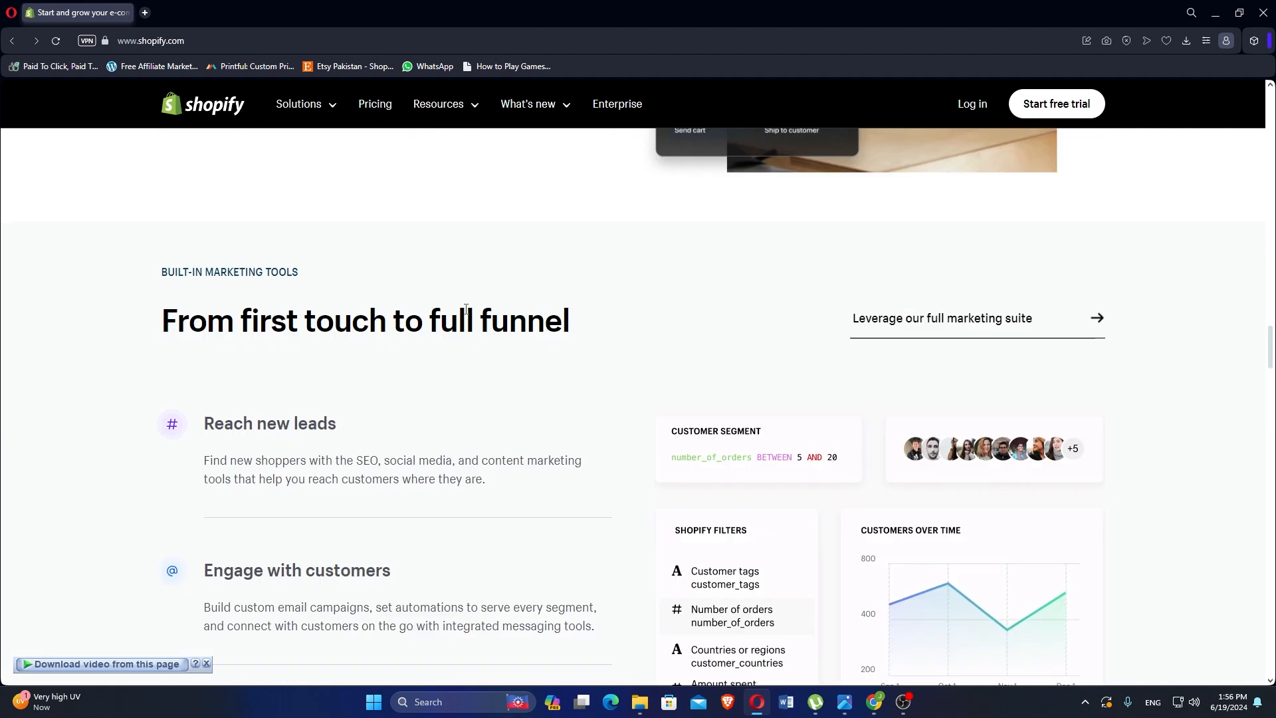
{"action": "scroll", "scroll_direction": "down", "scroll_amount": 3}
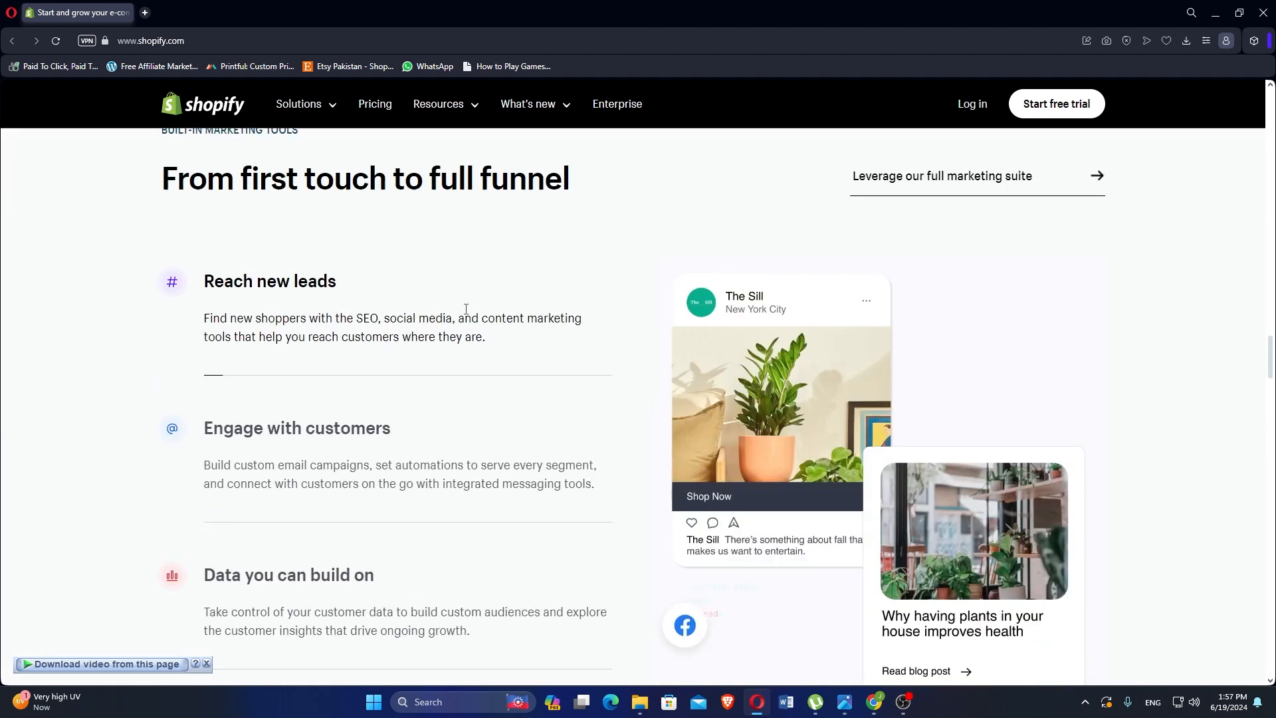
{"action": "scroll", "scroll_direction": "down", "scroll_amount": 3}
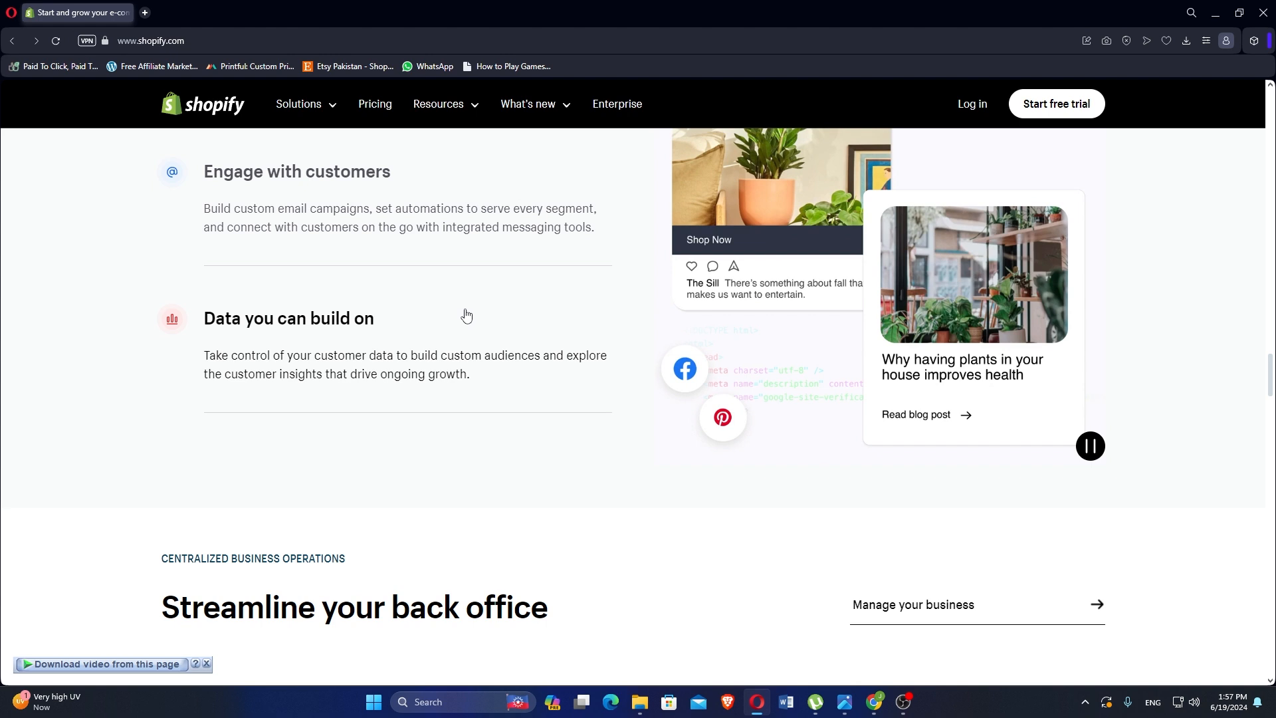
{"action": "scroll", "scroll_direction": "down", "scroll_amount": 3}
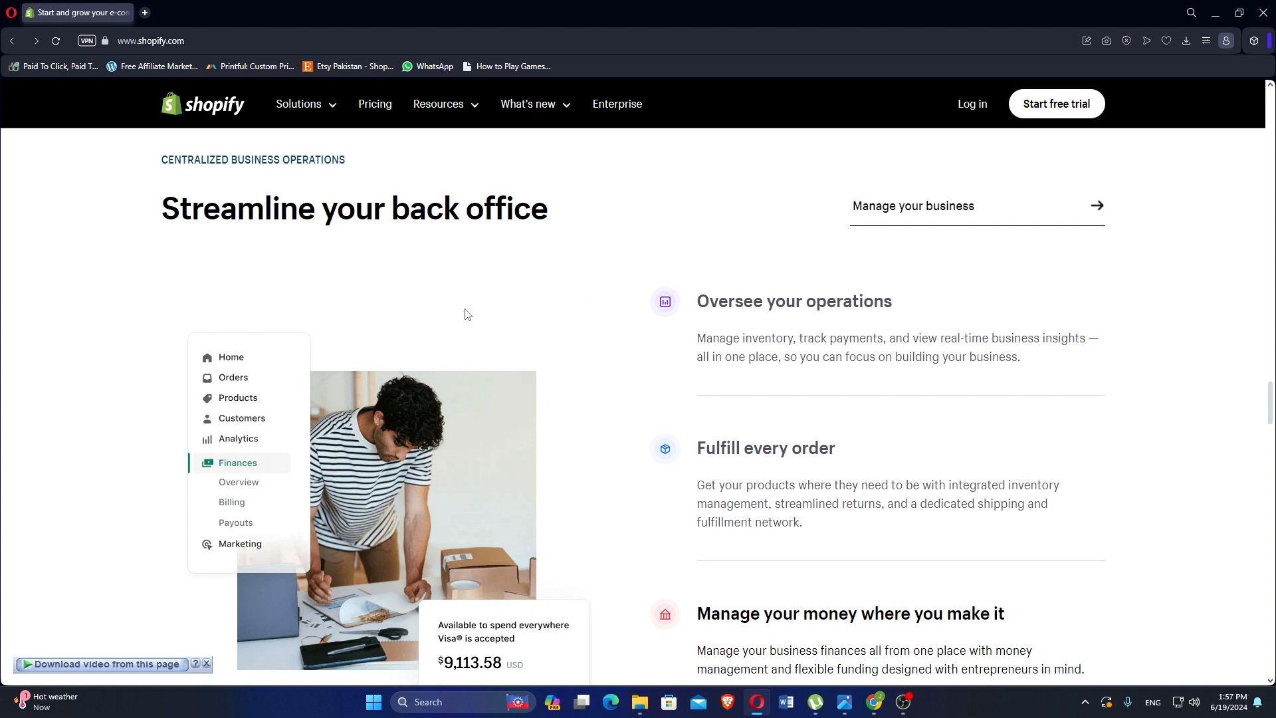
{"action": "scroll", "scroll_direction": "down", "scroll_amount": 3}
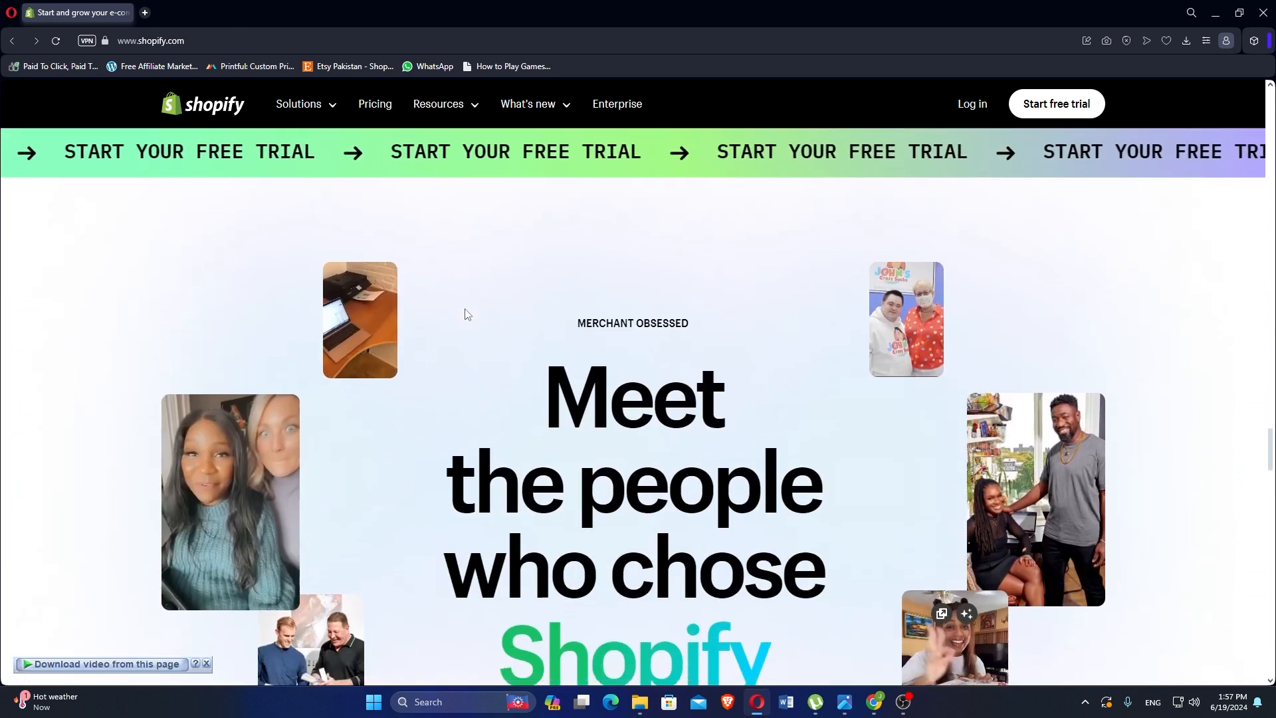
{"action": "scroll", "scroll_direction": "down", "scroll_amount": 3}
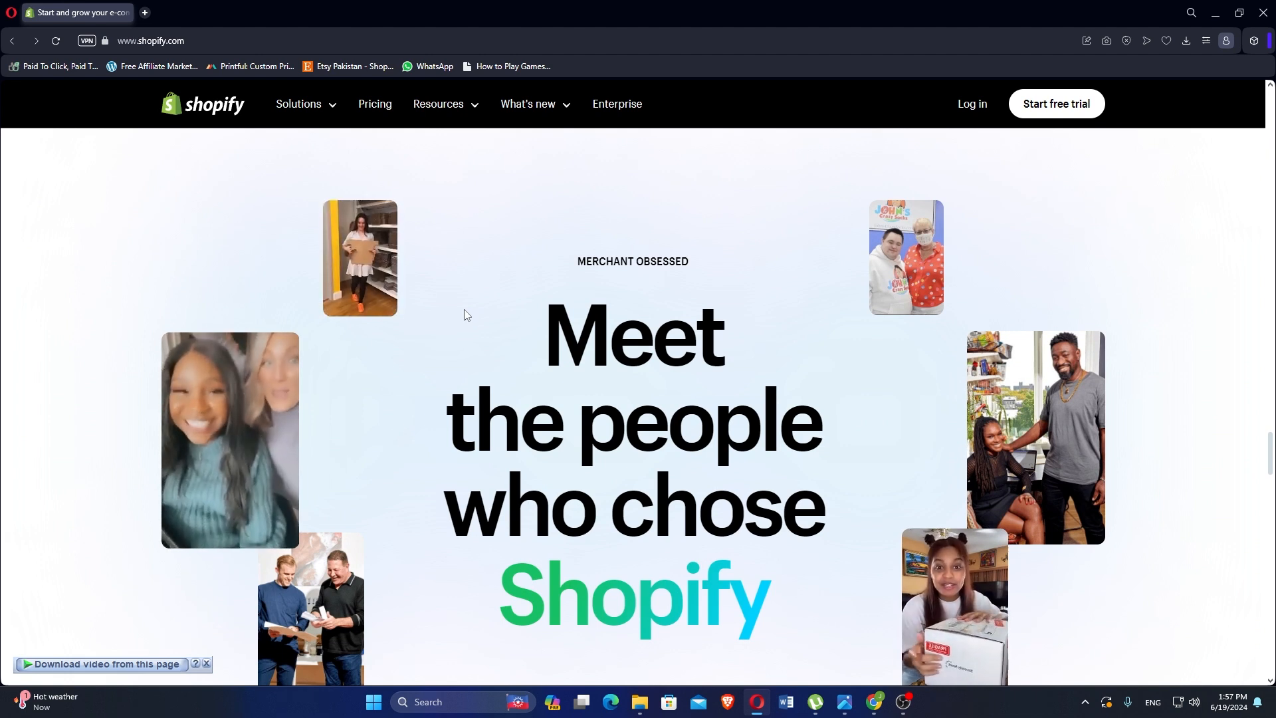
{"action": "scroll", "scroll_direction": "down", "scroll_amount": 3}
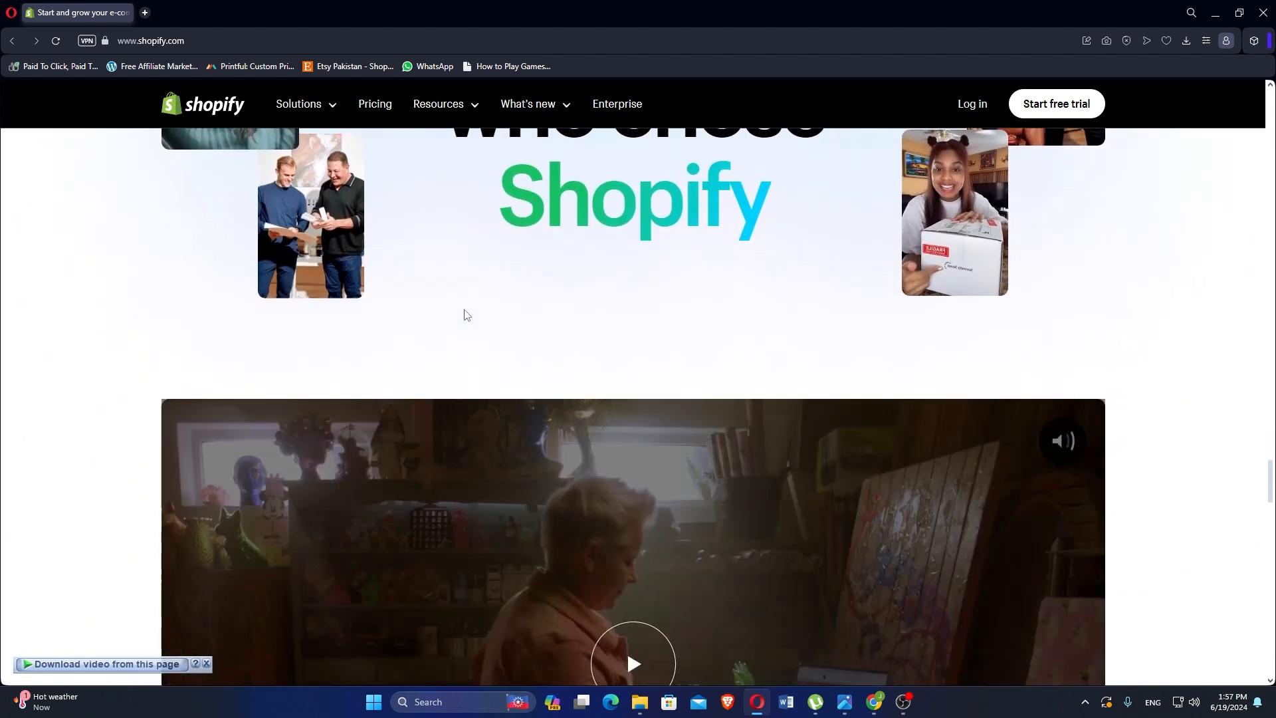
{"action": "scroll", "scroll_direction": "down", "scroll_amount": 3}
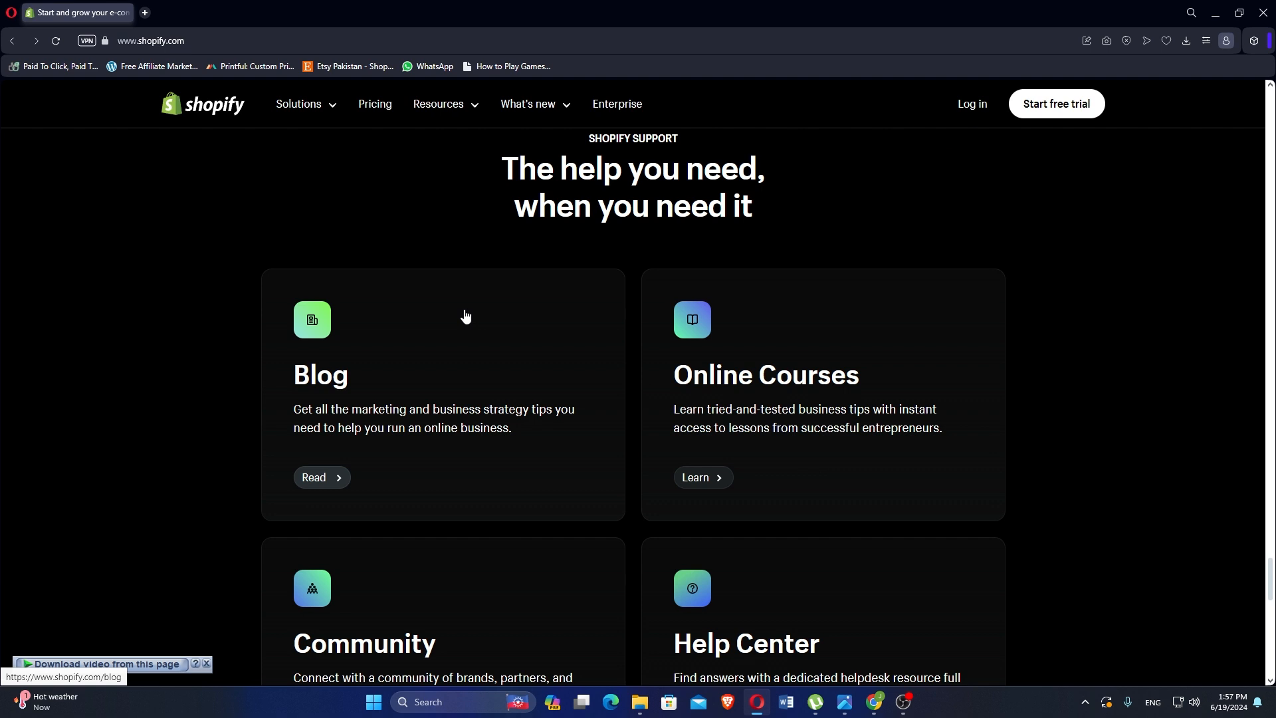
Scroll past the support cards to the footer and go to the Affiliates page
{"action": "scroll", "scroll_direction": "down", "scroll_amount": 3}
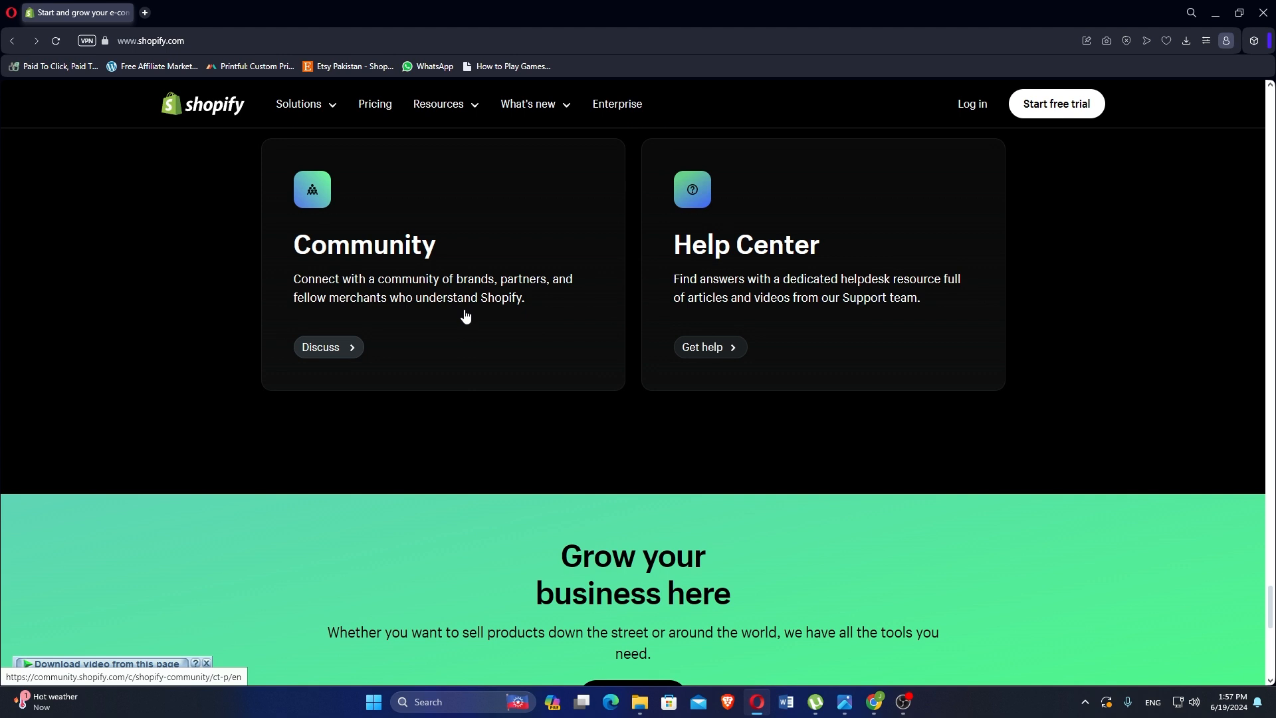
{"action": "scroll", "scroll_direction": "down", "scroll_amount": 3}
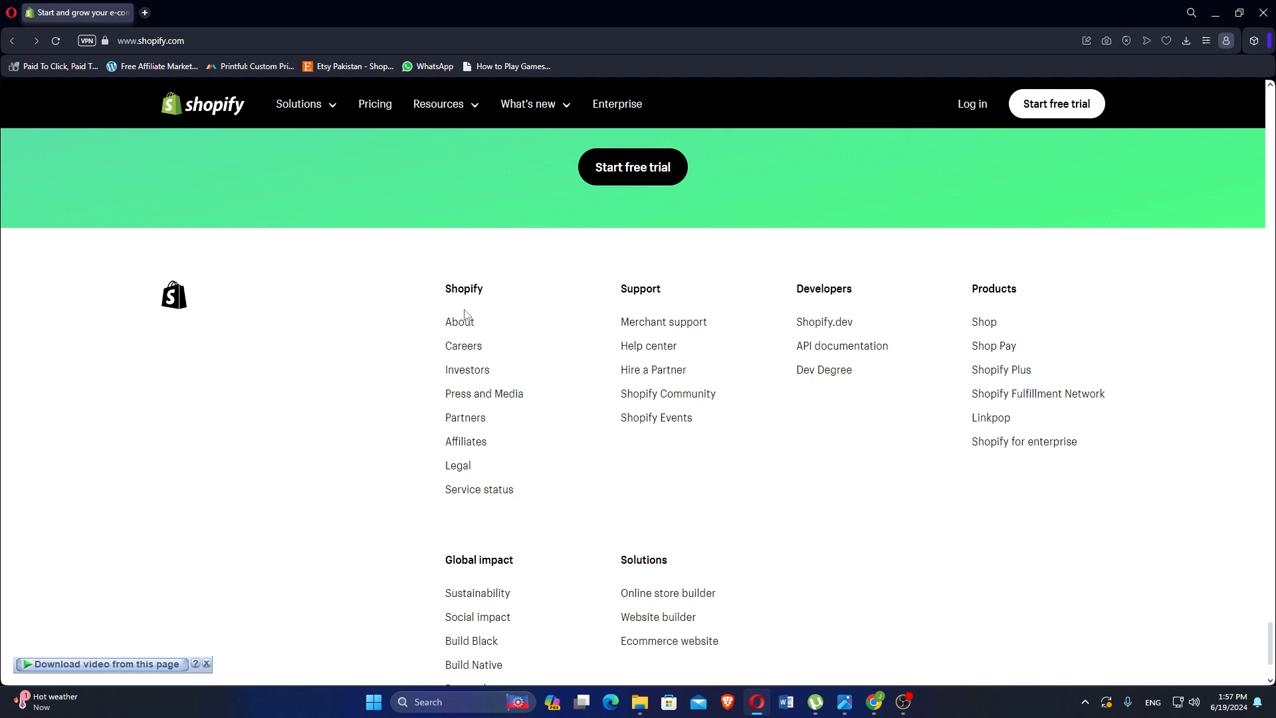
{"action": "scroll", "scroll_direction": "down", "scroll_amount": 3}
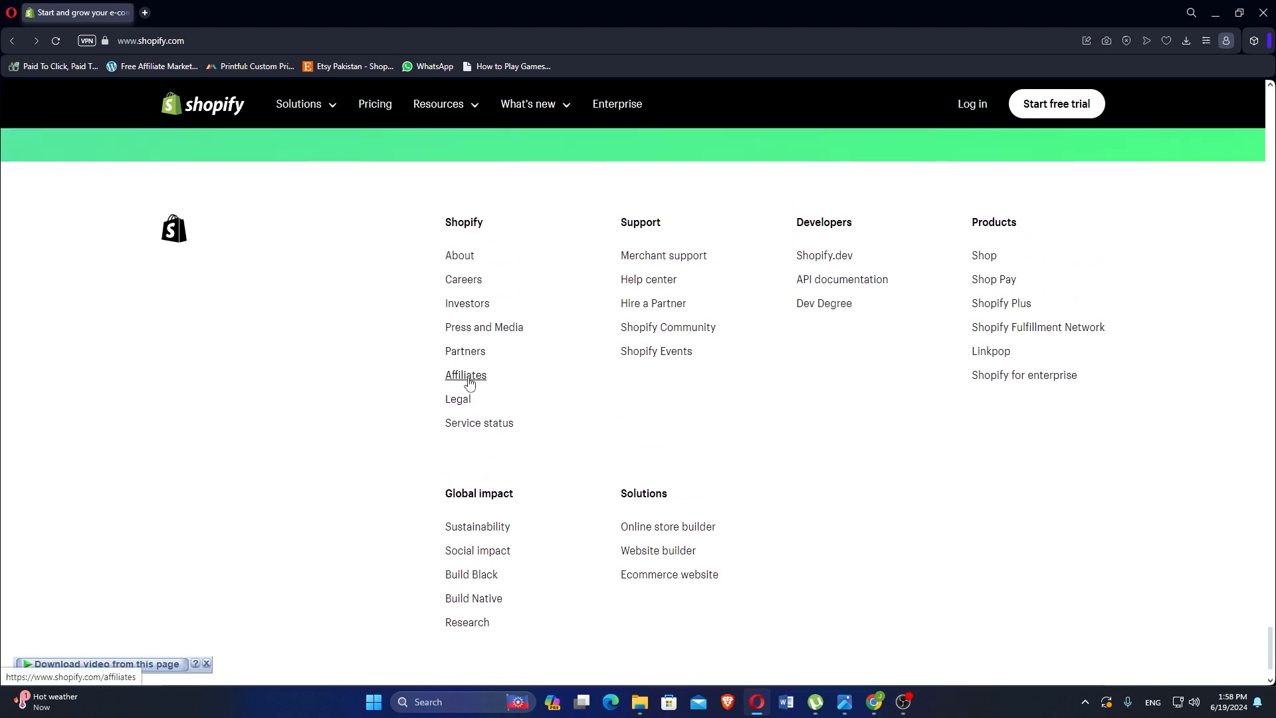
{"action": "left_click", "coordinate": [466, 375]}
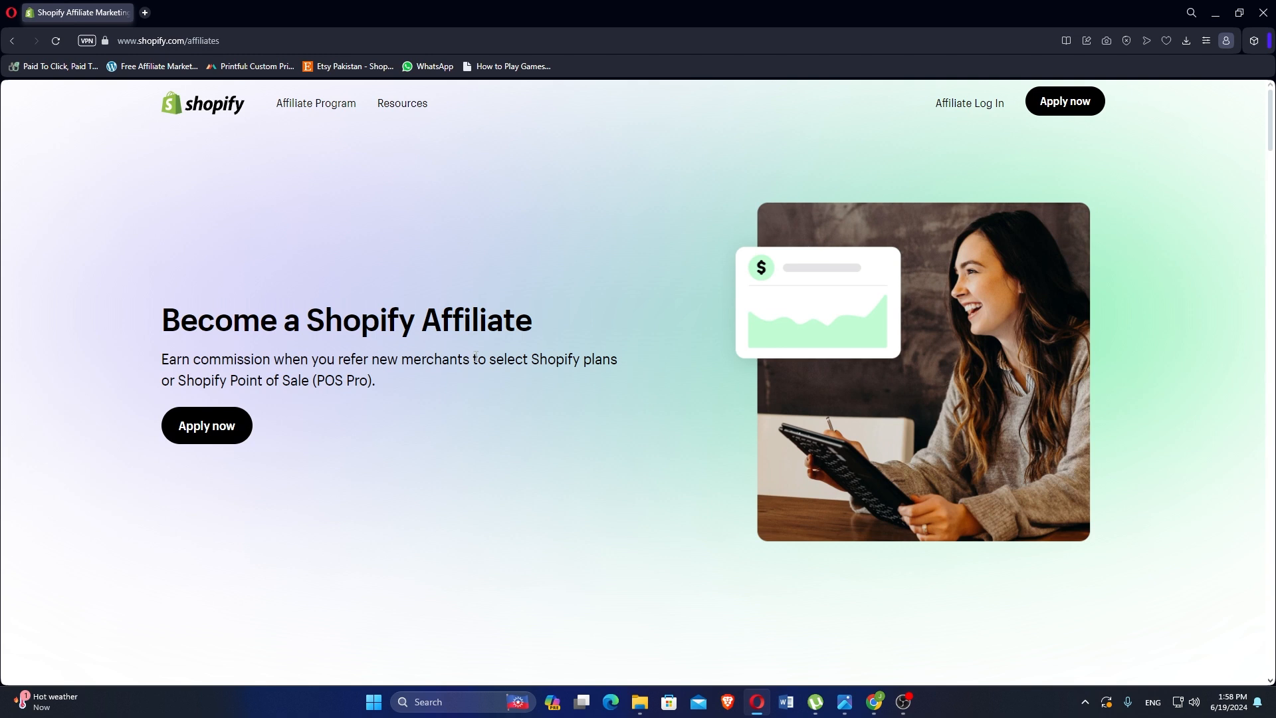
Scroll the Affiliates page past 'Two ways to refer and earn' to 'Meet some of our affiliates'
{"action": "scroll", "scroll_direction": "down", "scroll_amount": 3}
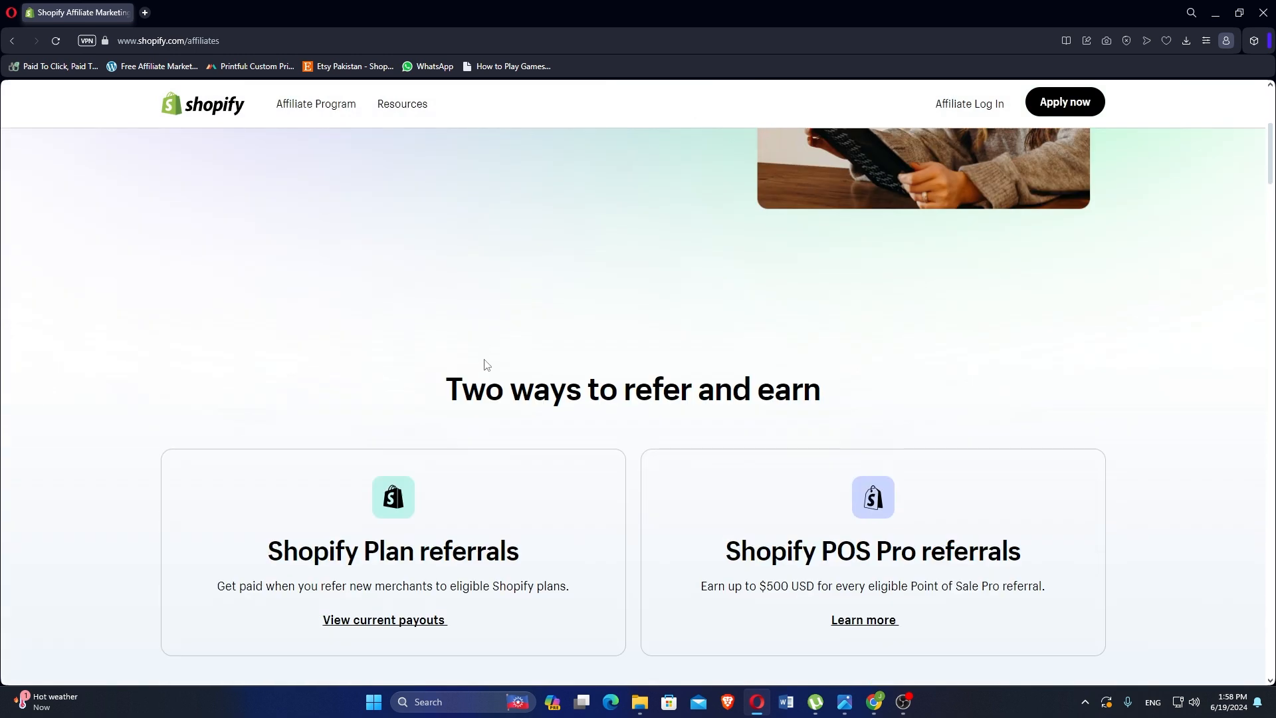
{"action": "scroll", "scroll_direction": "down", "scroll_amount": 3}
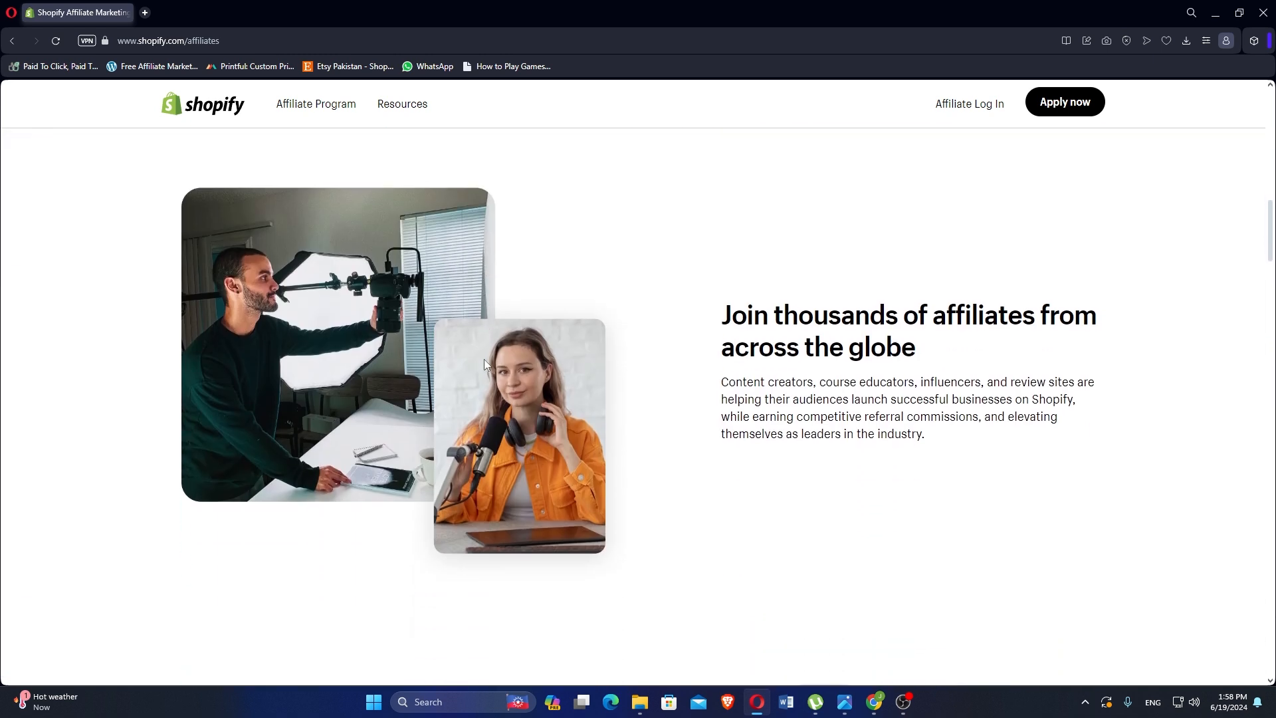
{"action": "scroll", "scroll_direction": "down", "scroll_amount": 3}
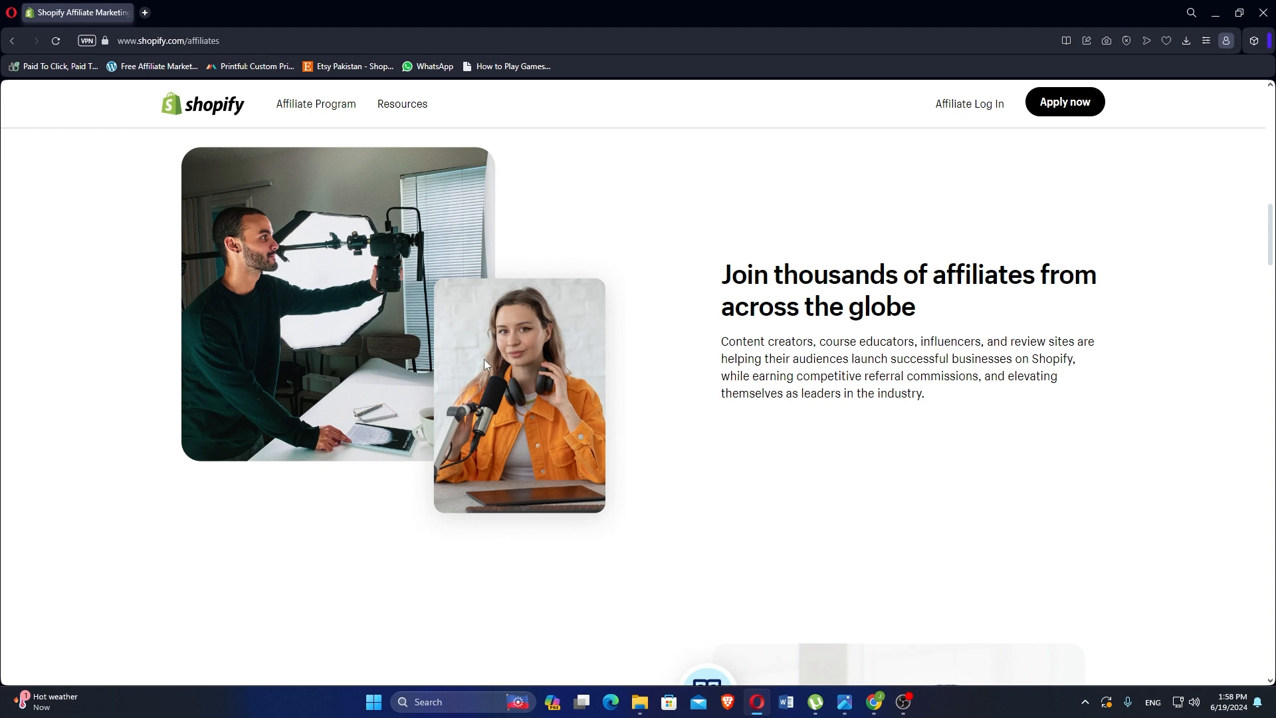
{"action": "scroll", "scroll_direction": "down", "scroll_amount": 3}
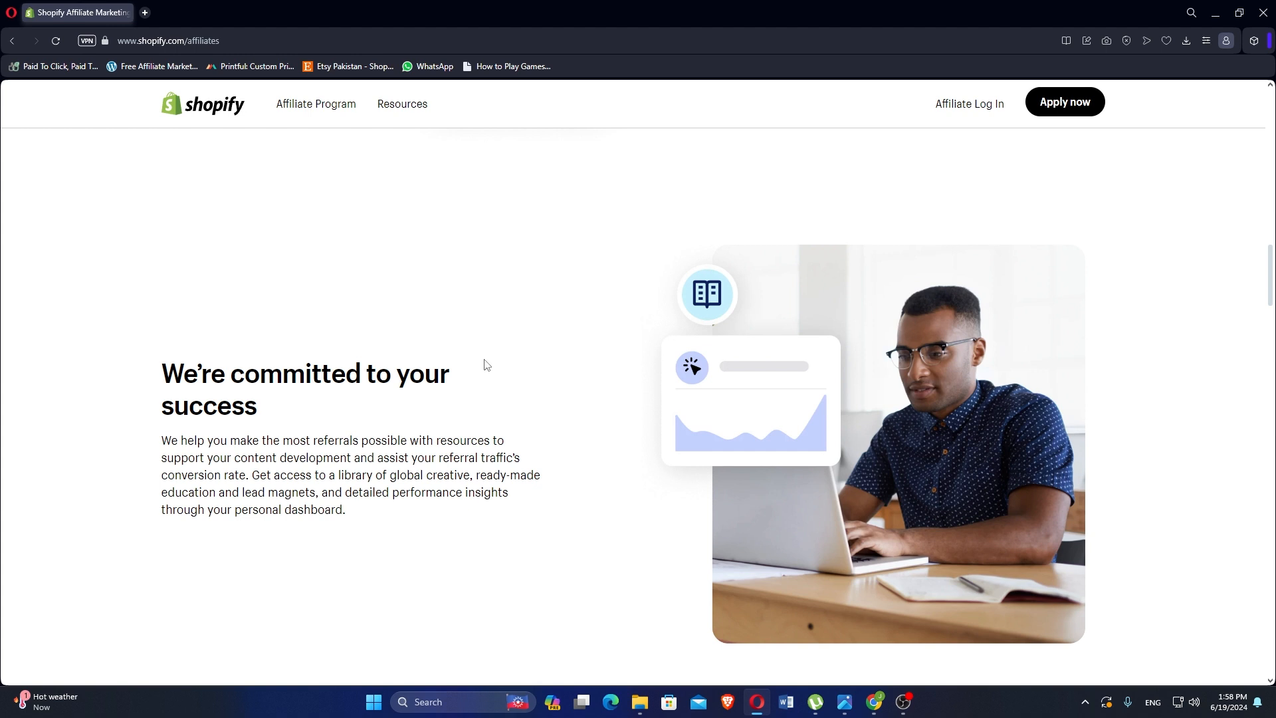
{"action": "scroll", "scroll_direction": "down", "scroll_amount": 3}
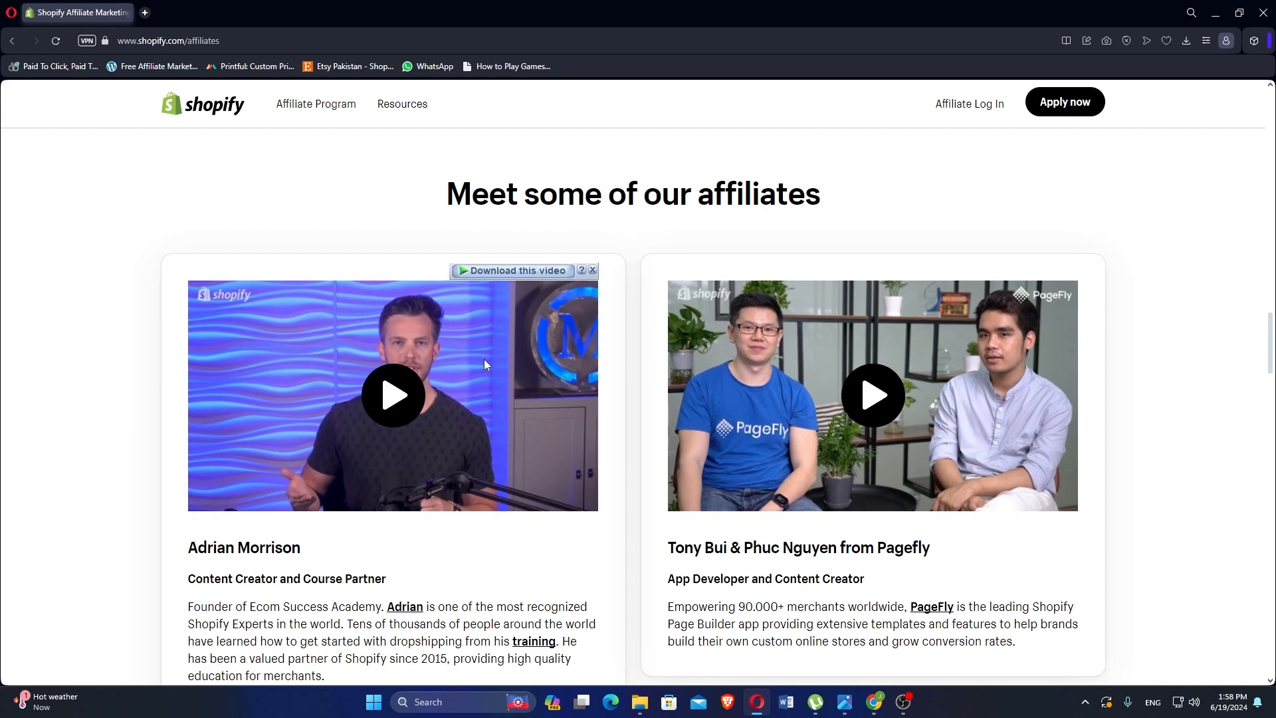
Scroll through the affiliate video cards and partner banner to the FAQ section
{"action": "scroll", "scroll_direction": "down", "scroll_amount": 3}
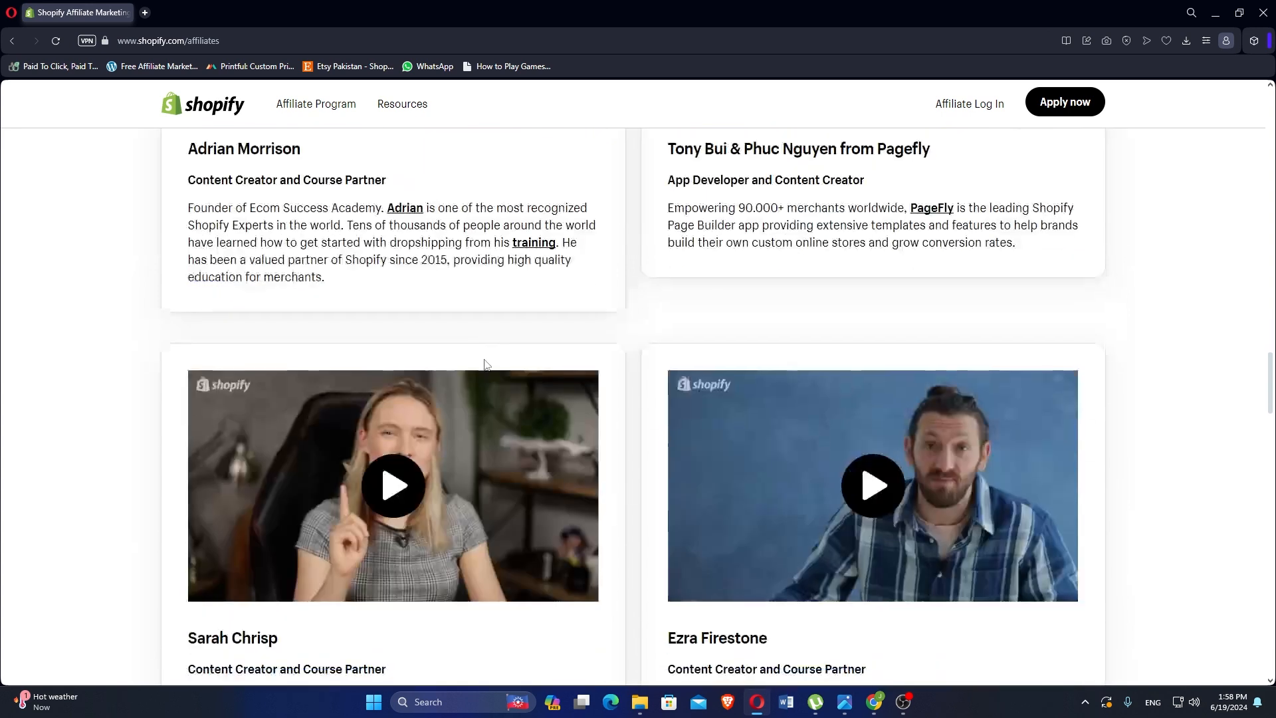
{"action": "scroll", "scroll_direction": "down", "scroll_amount": 3}
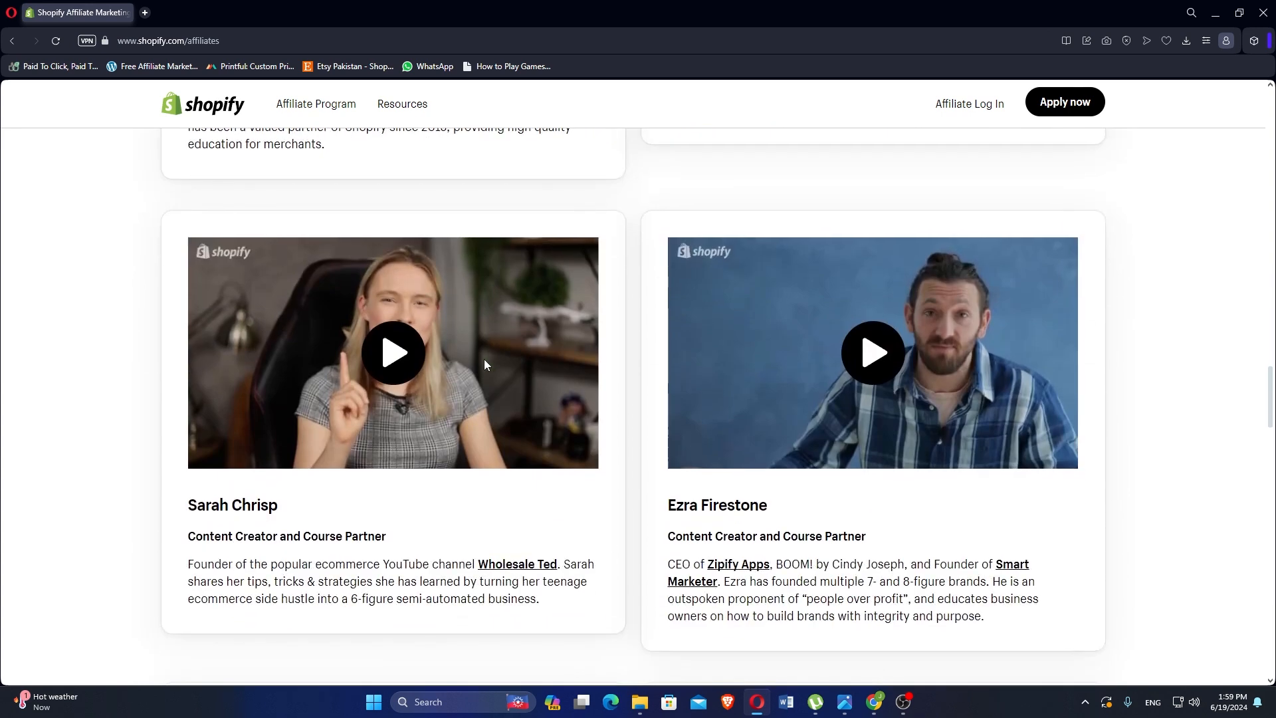
{"action": "scroll", "scroll_direction": "down", "scroll_amount": 3}
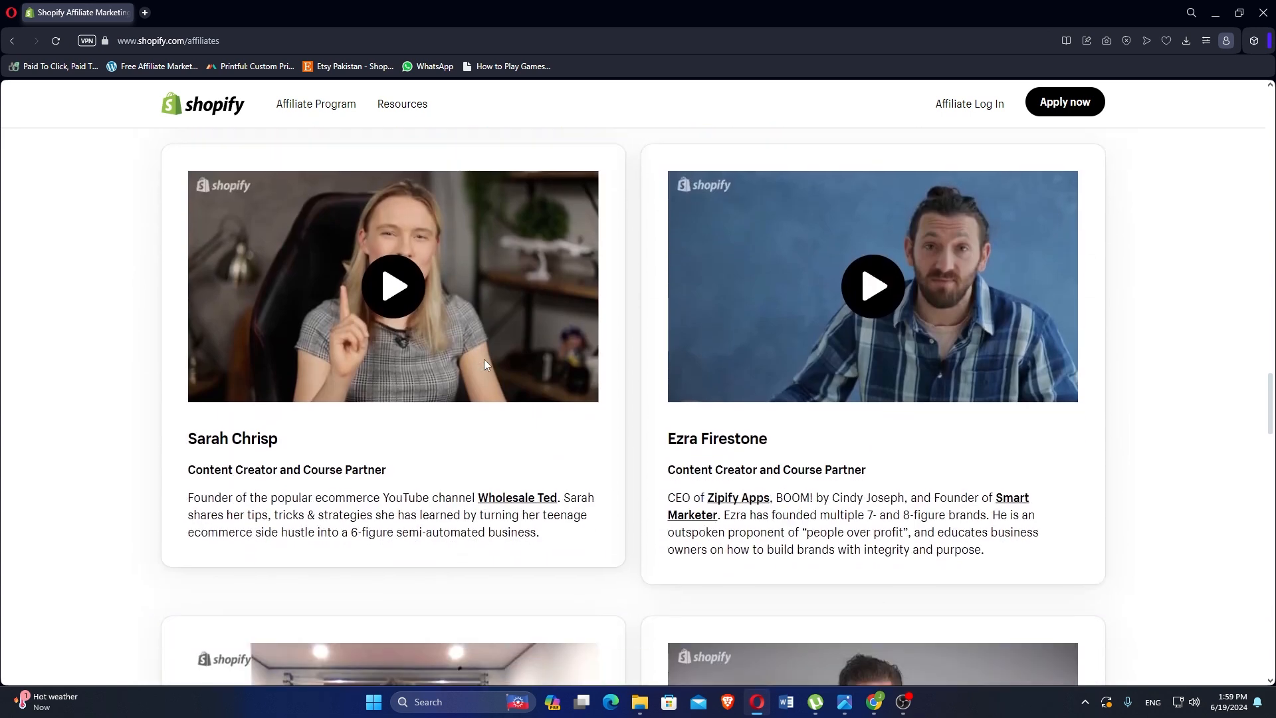
{"action": "scroll", "scroll_direction": "down", "scroll_amount": 3}
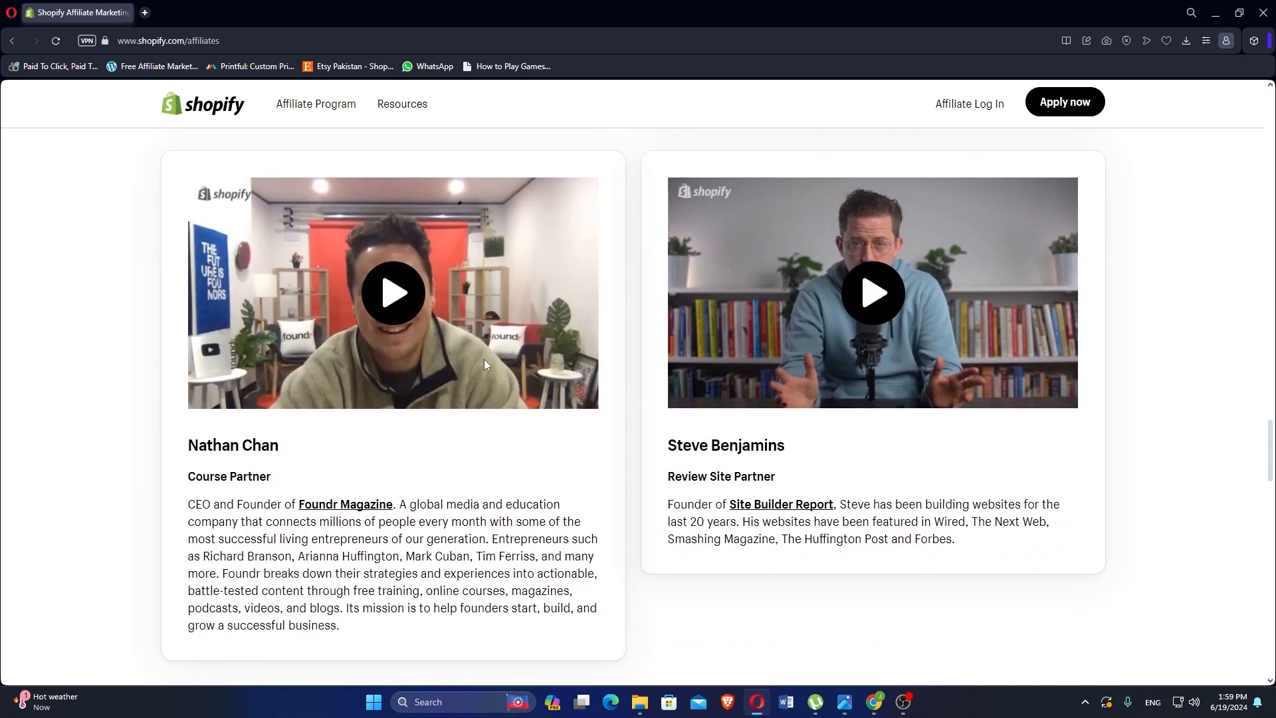
{"action": "scroll", "scroll_direction": "down", "scroll_amount": 3}
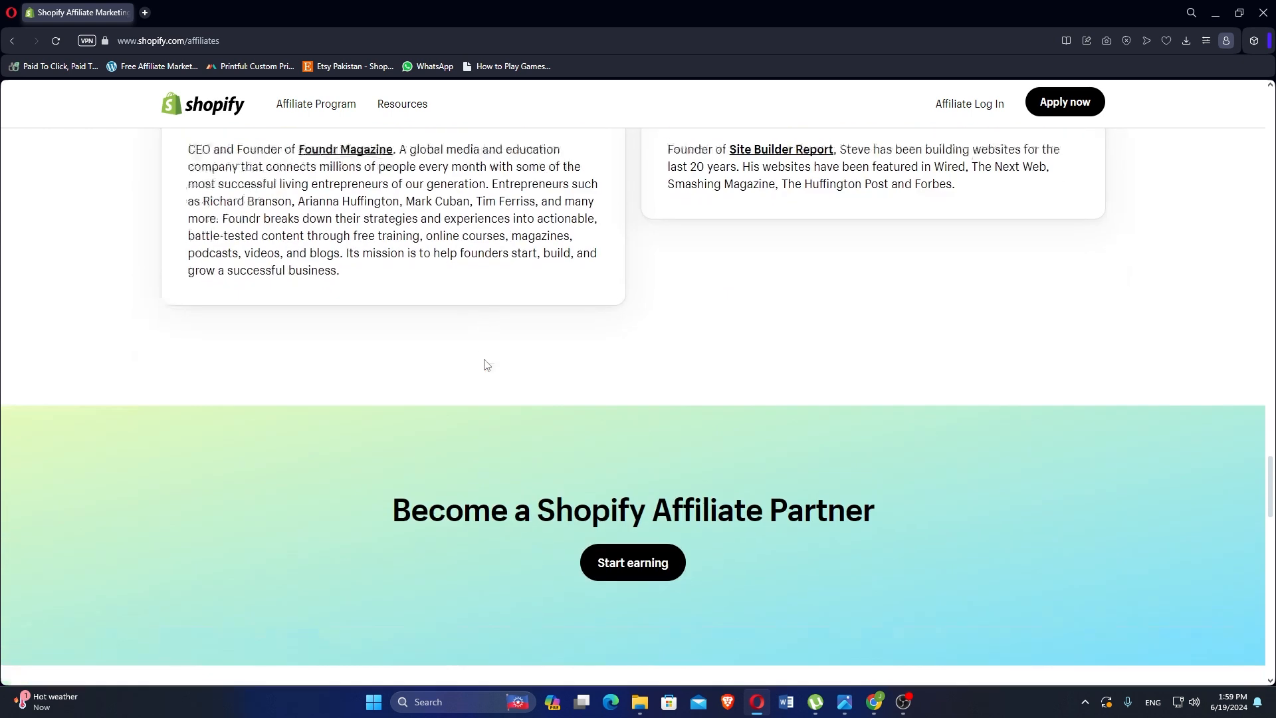
{"action": "scroll", "scroll_direction": "down", "scroll_amount": 3}
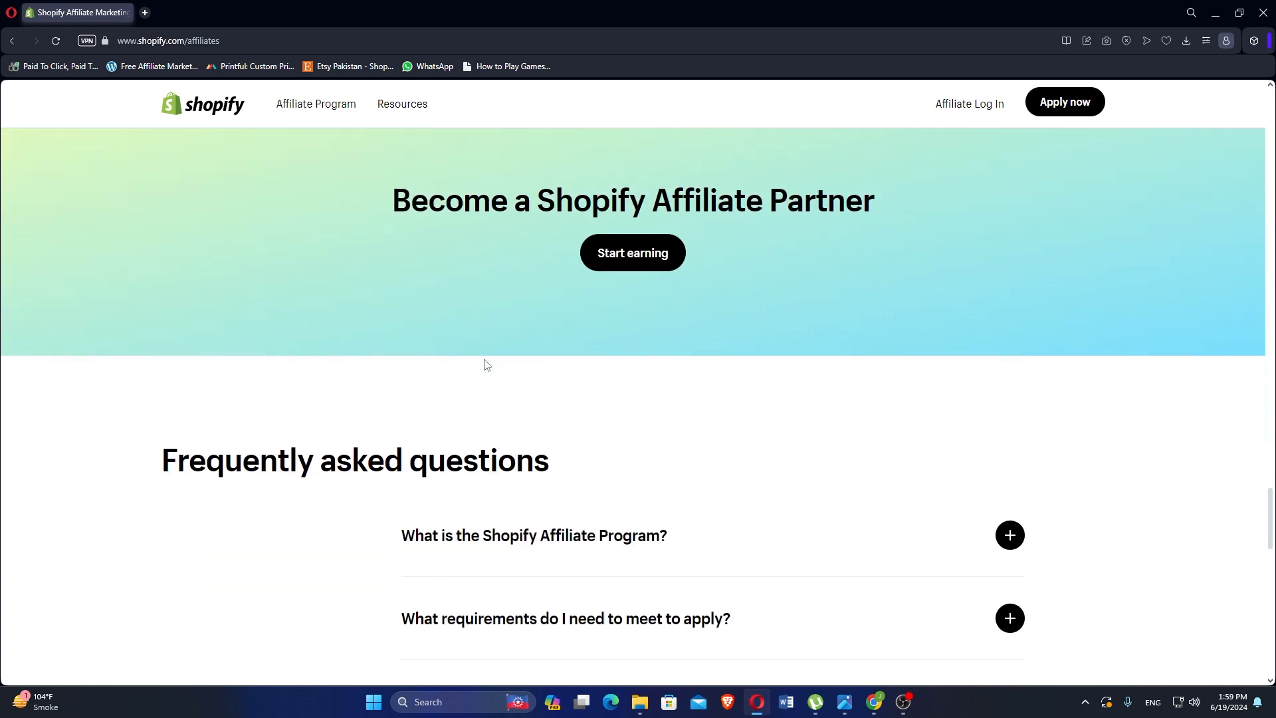
Scroll the affiliate FAQ list to the footer, then back to the featured affiliates videos
{"action": "scroll", "scroll_direction": "down", "scroll_amount": 3}
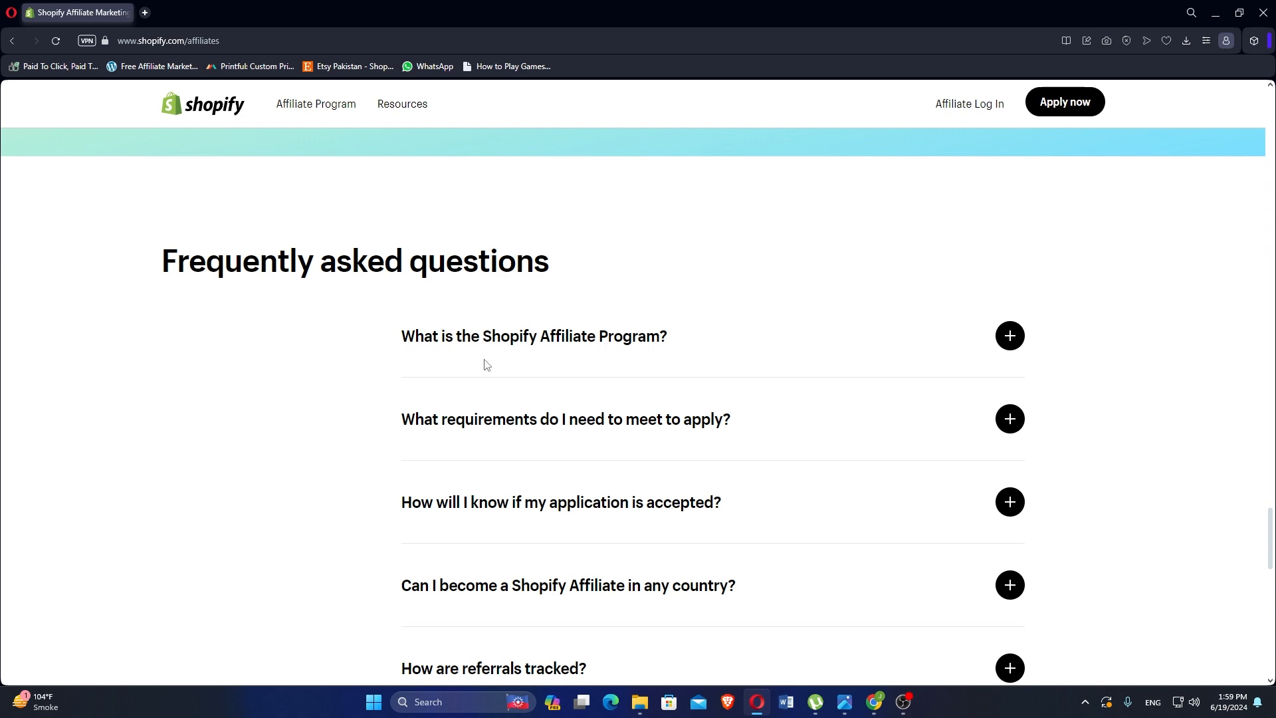
{"action": "scroll", "scroll_direction": "down", "scroll_amount": 3}
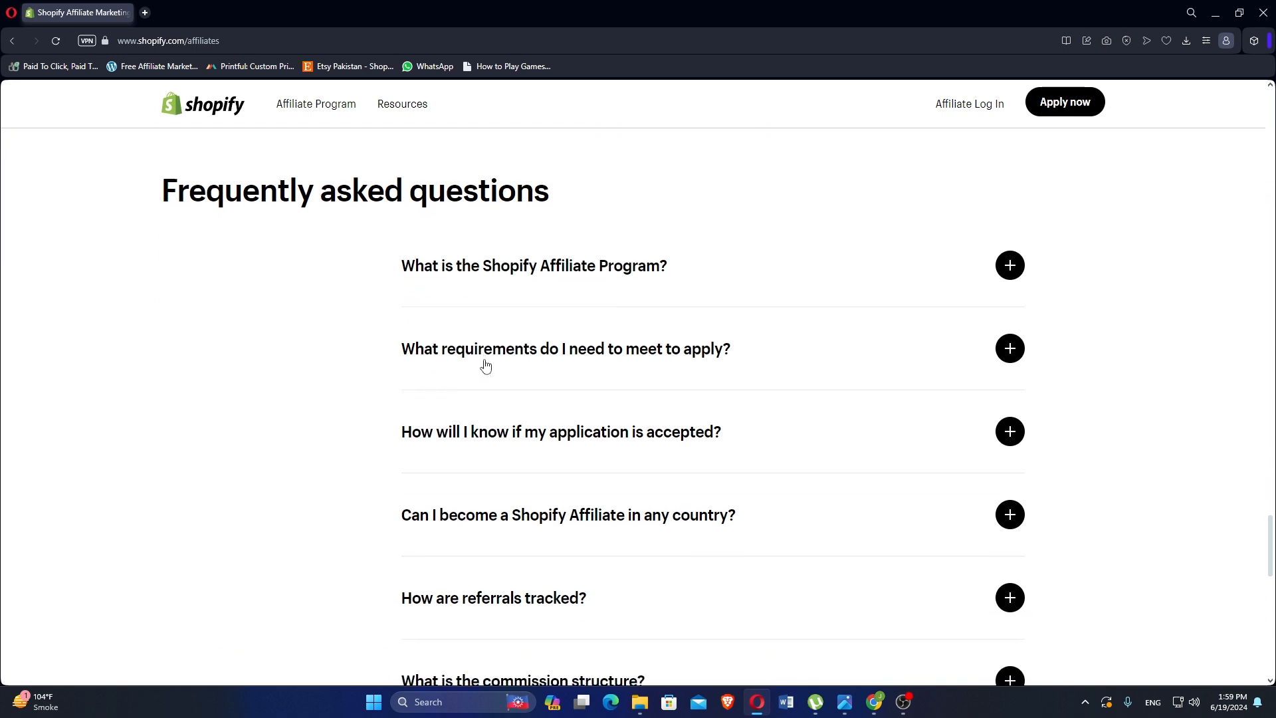
{"action": "scroll", "scroll_direction": "down", "scroll_amount": 3}
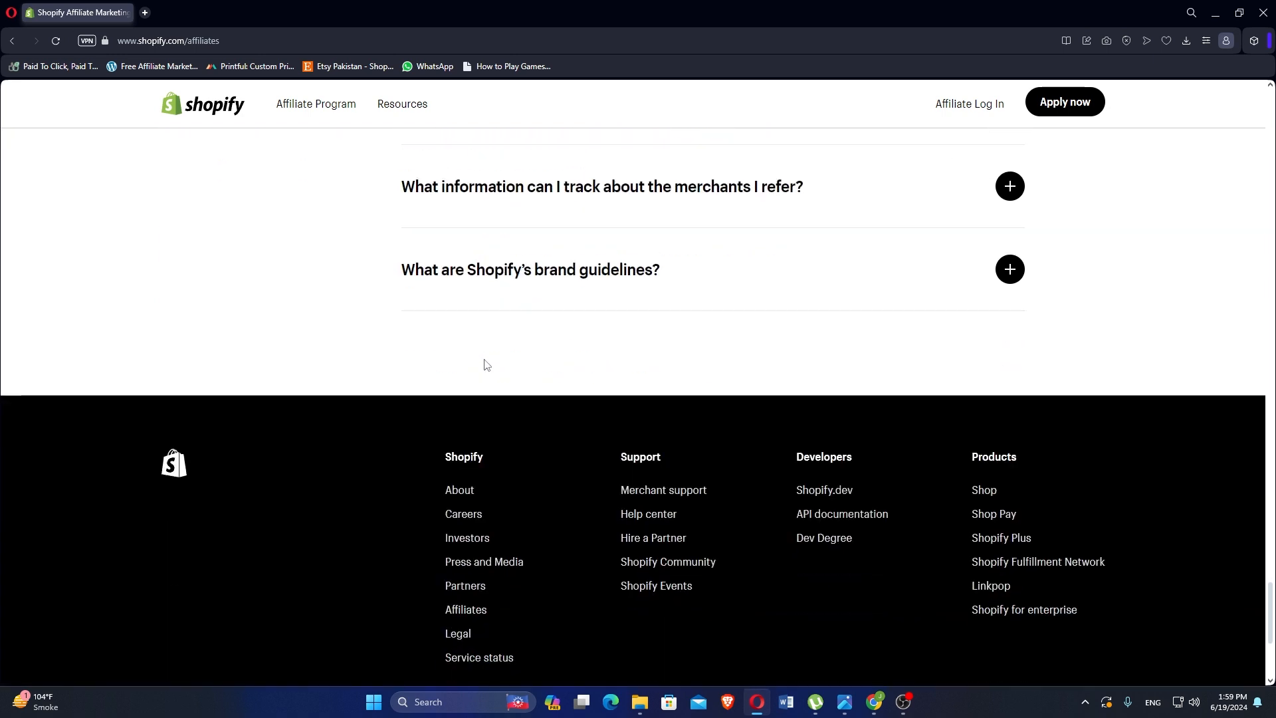
{"action": "scroll", "scroll_direction": "down", "scroll_amount": 3}
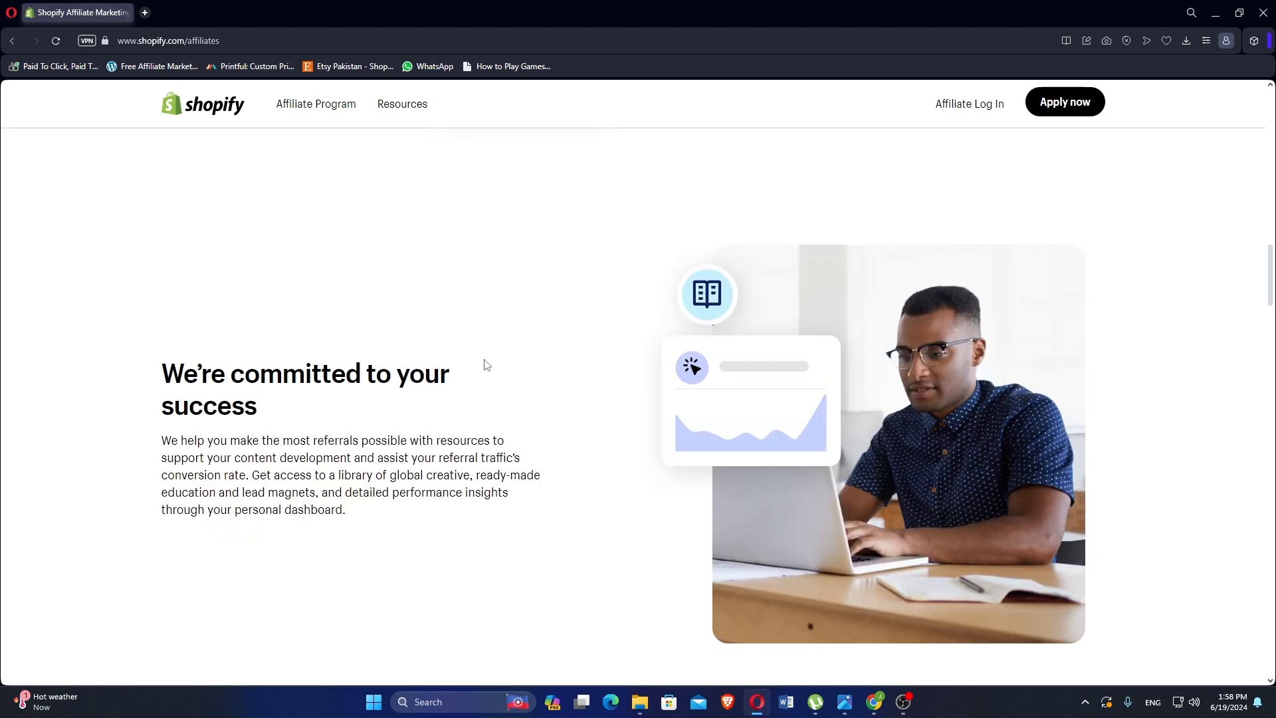
{"action": "scroll", "scroll_direction": "down", "scroll_amount": 3}
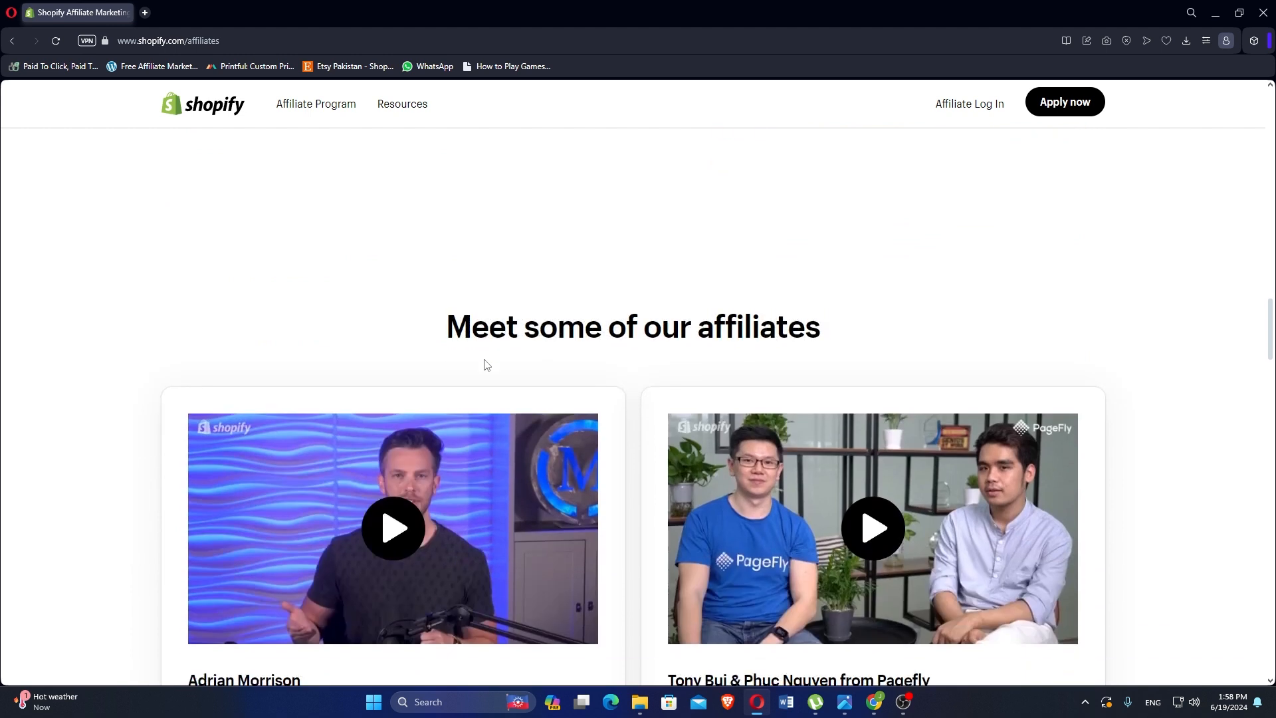